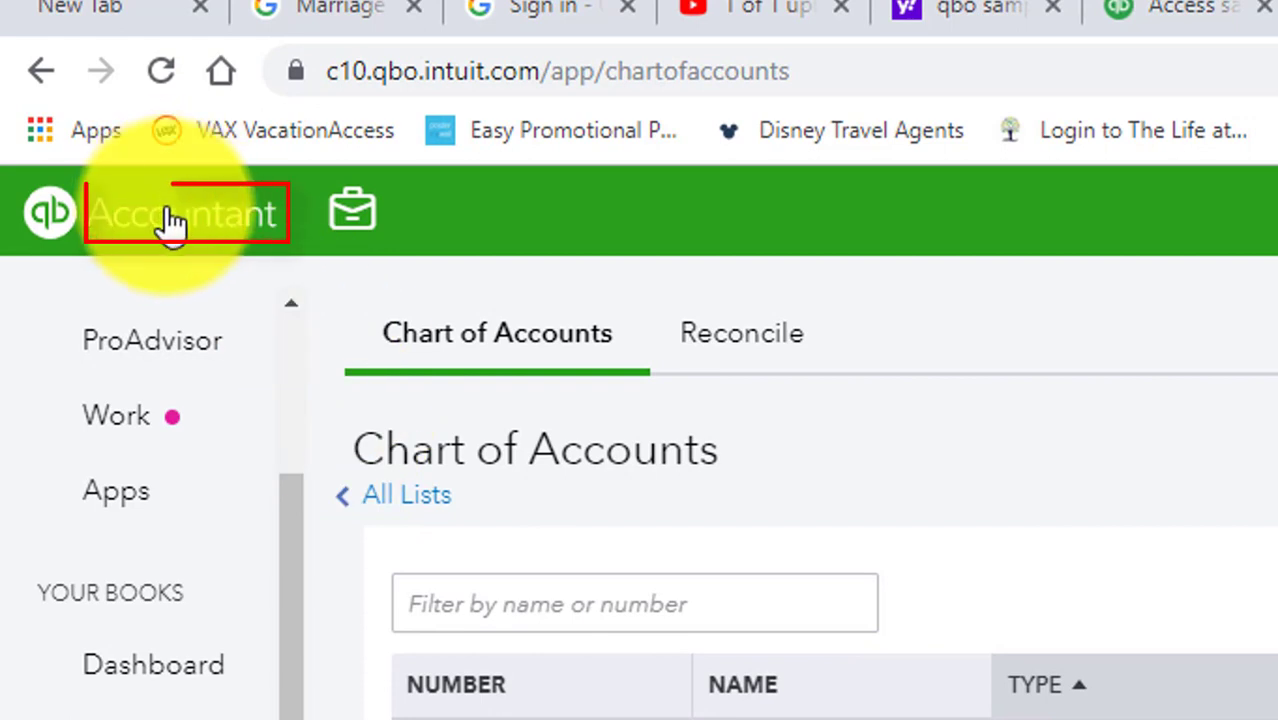
pyautogui.moveTo(490, 290)
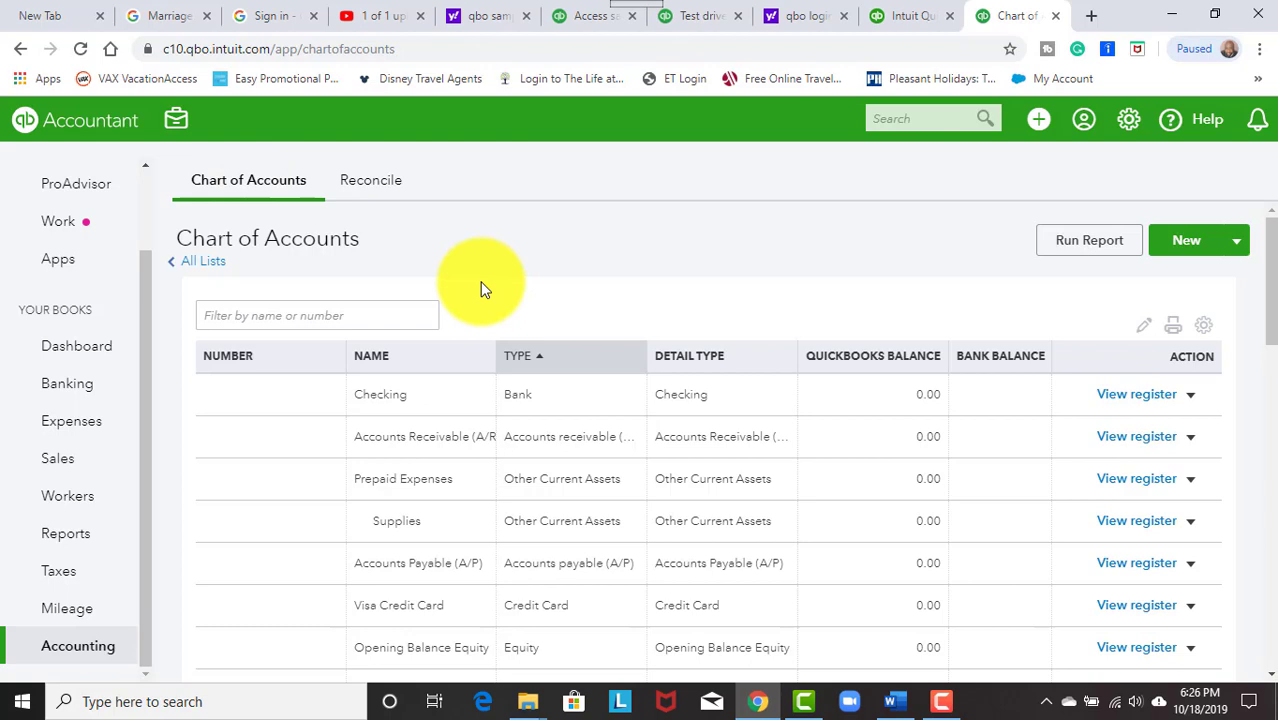
pyautogui.moveTo(198, 268)
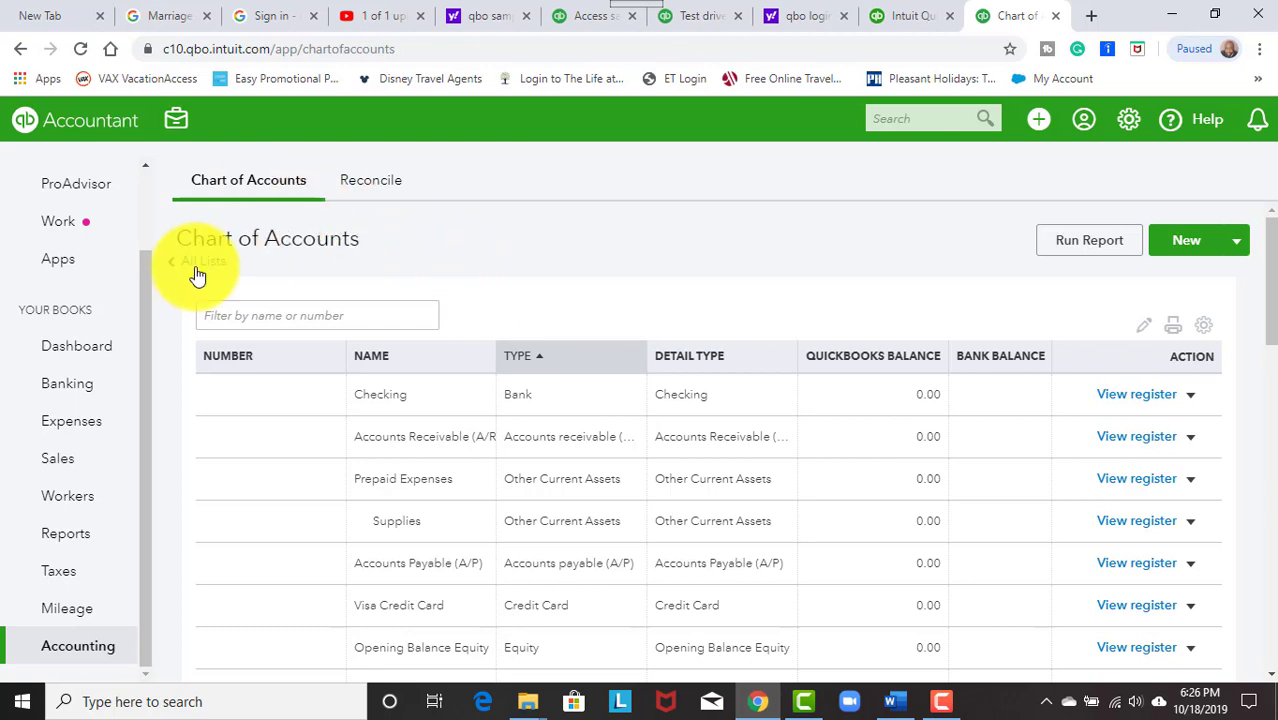
pyautogui.moveTo(252, 248)
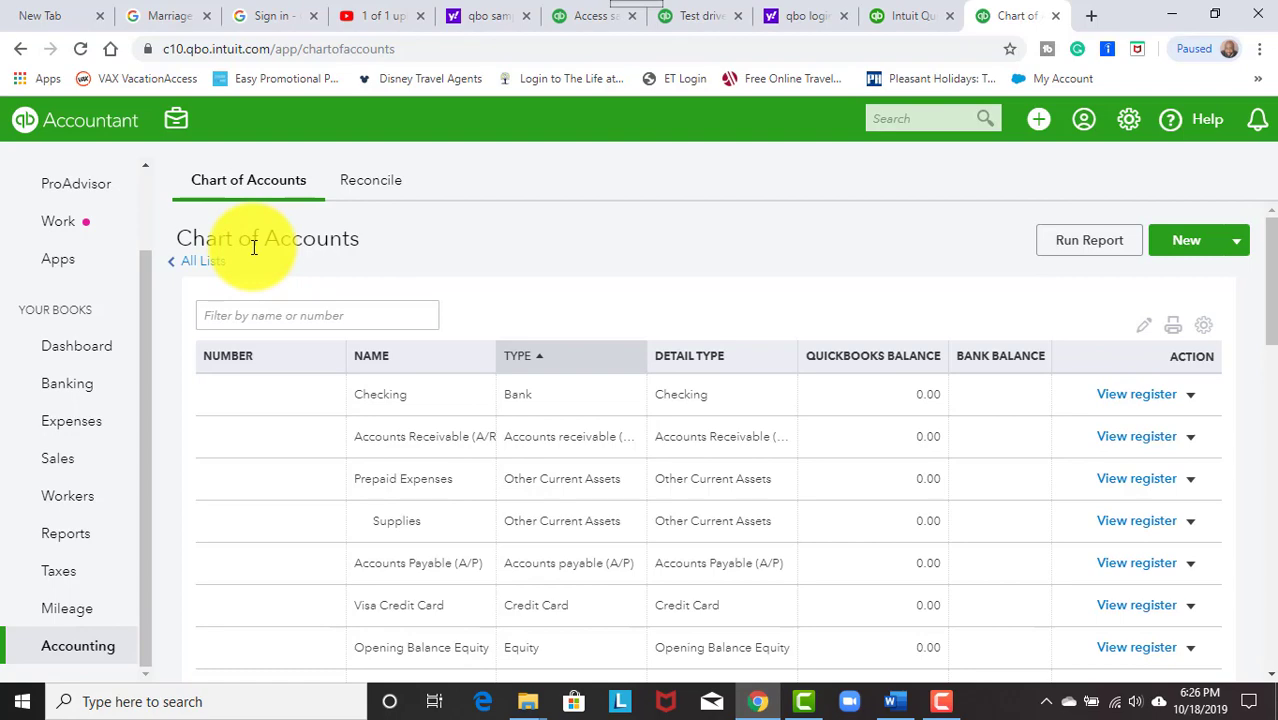
pyautogui.moveTo(500, 320)
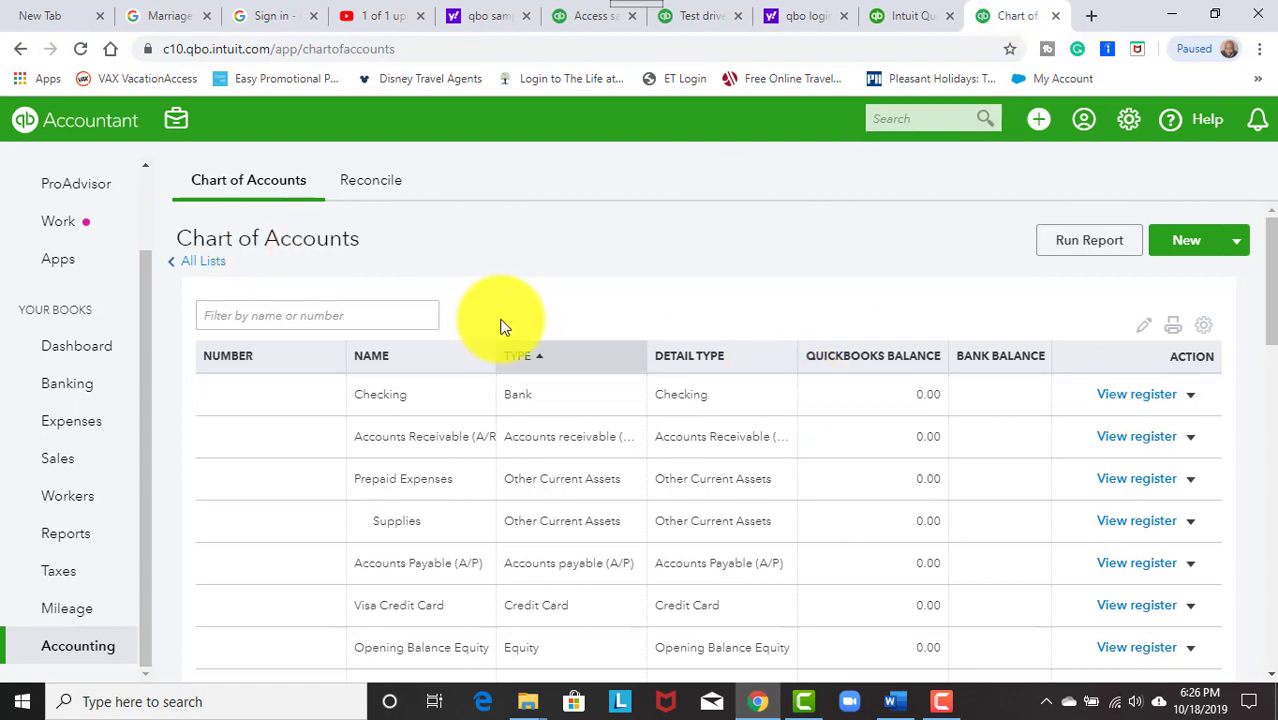
# - Browse down through the Chart of Accounts list
pyautogui.scroll(-3)
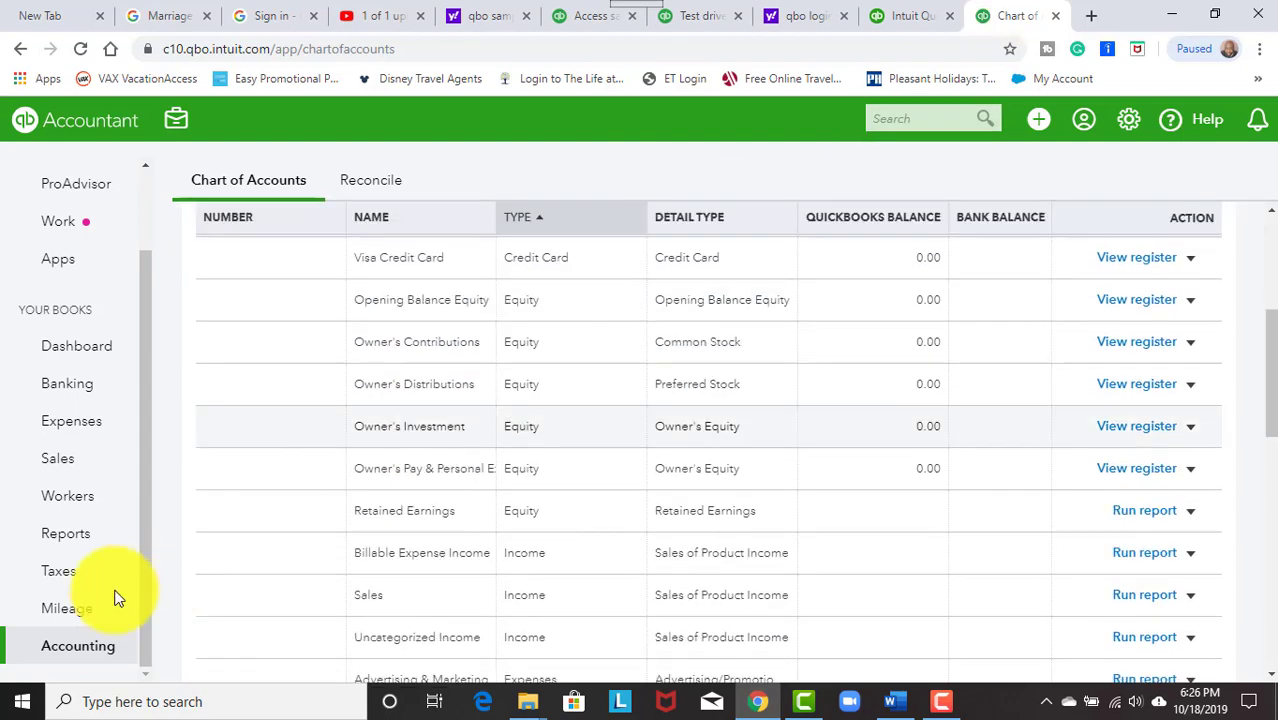
pyautogui.click(78, 646)
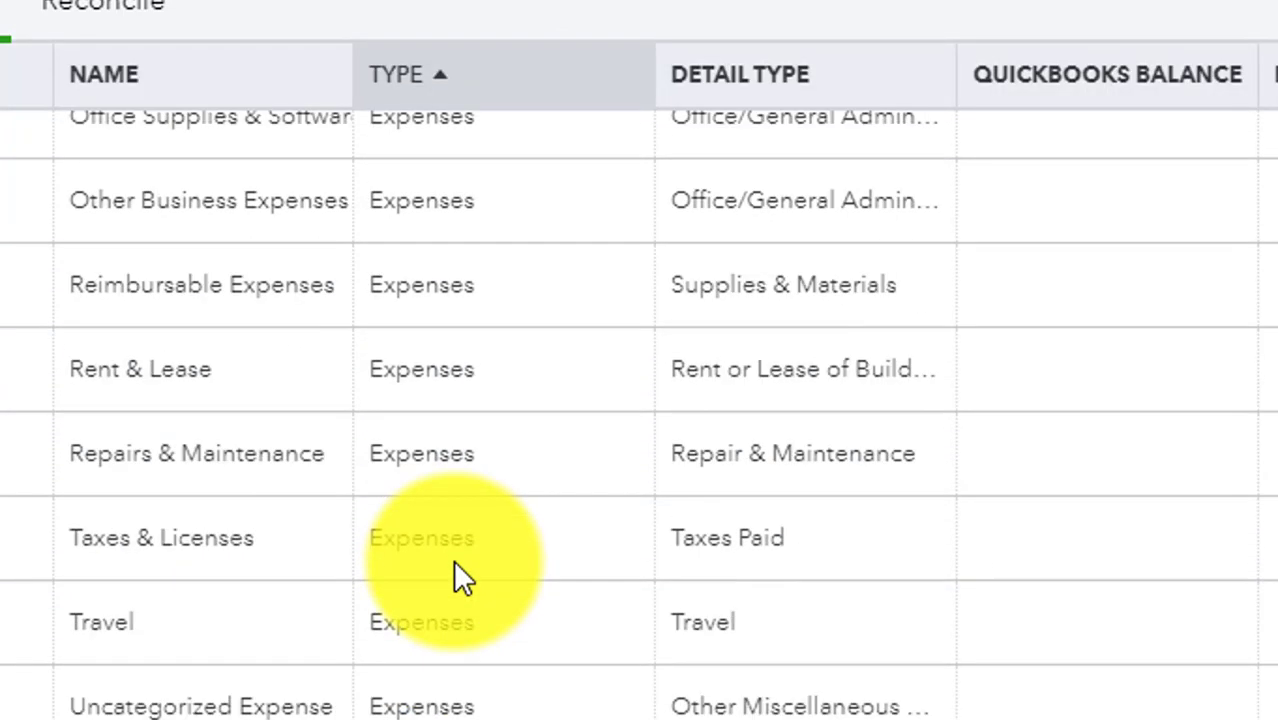
pyautogui.scroll(-3)
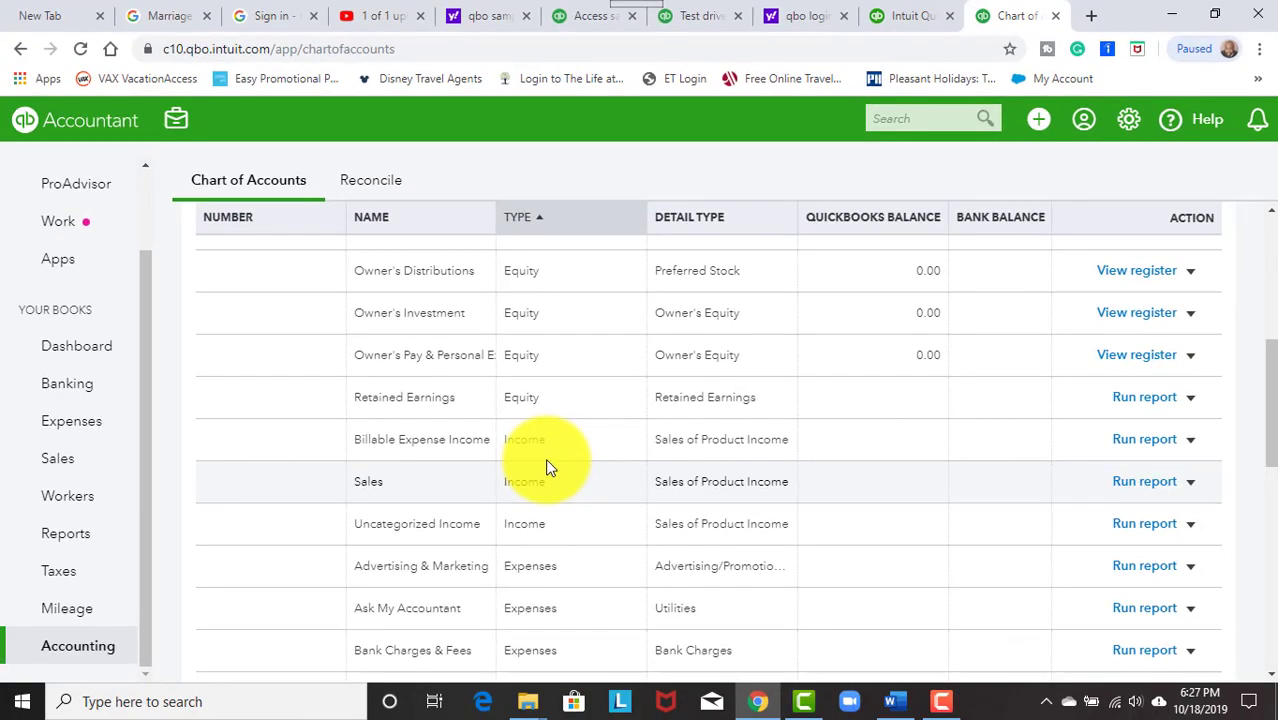
pyautogui.moveTo(542, 482)
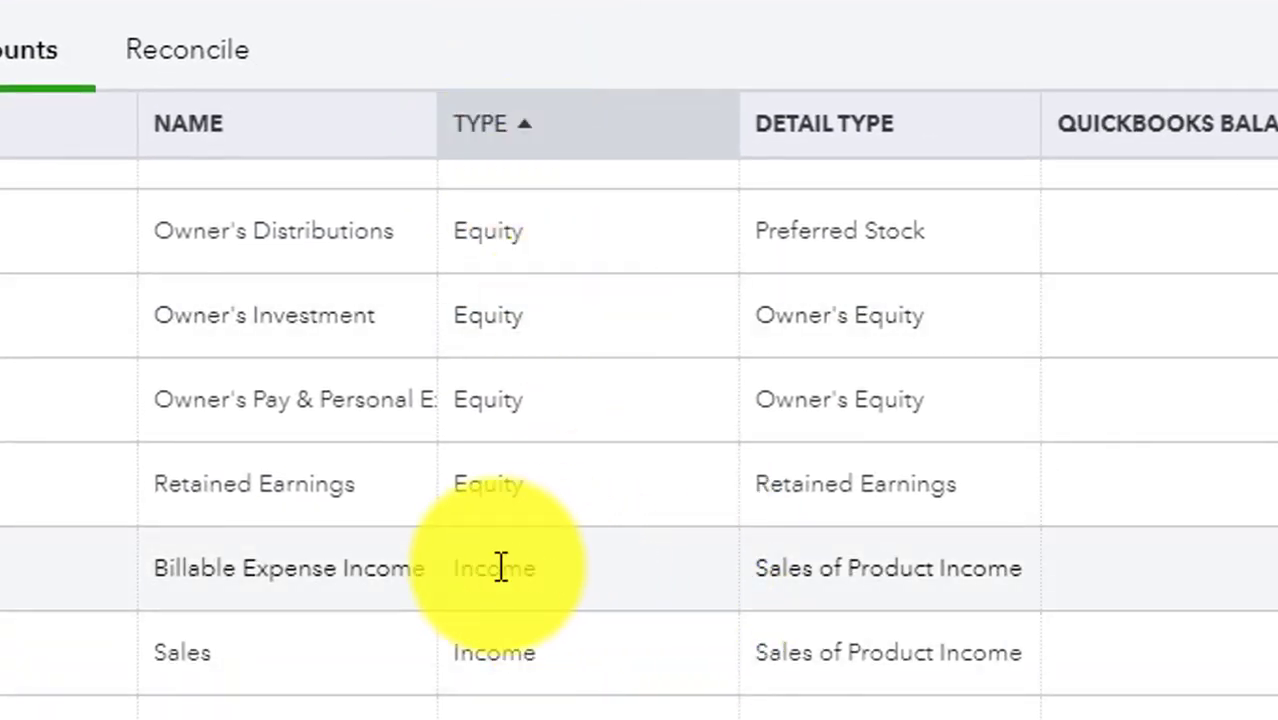
pyautogui.scroll(-3)
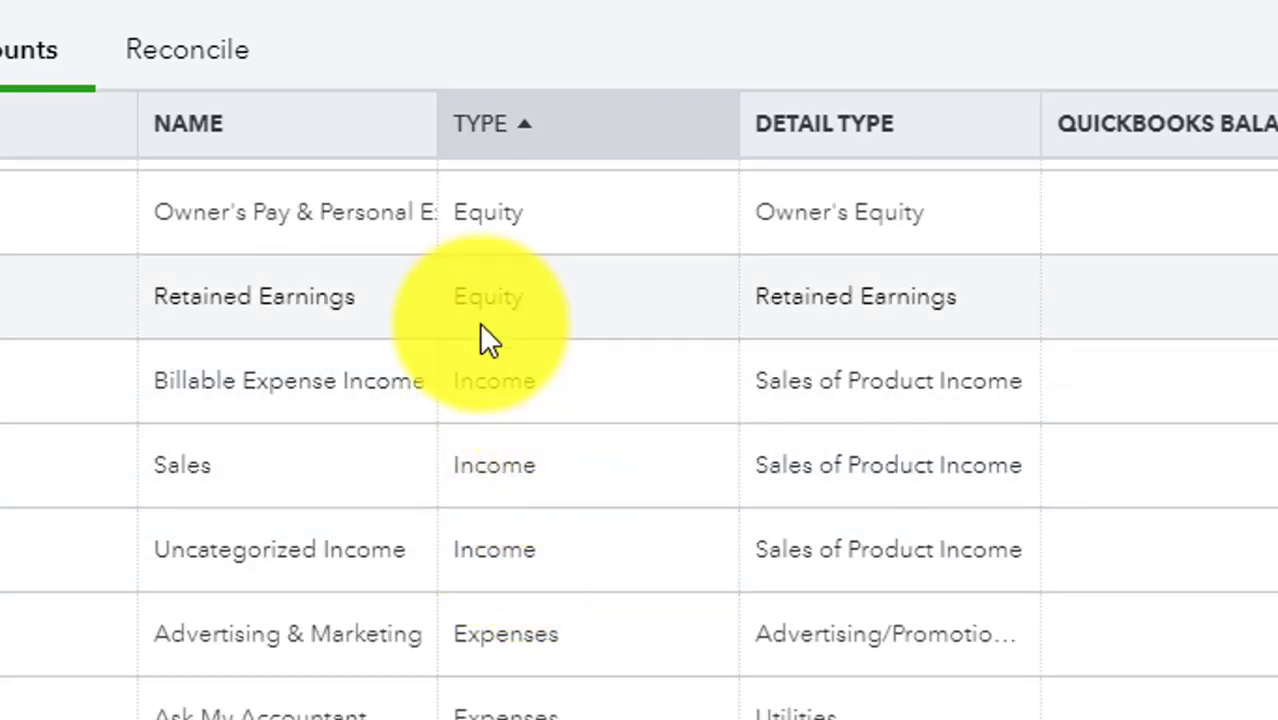
pyautogui.scroll(-3)
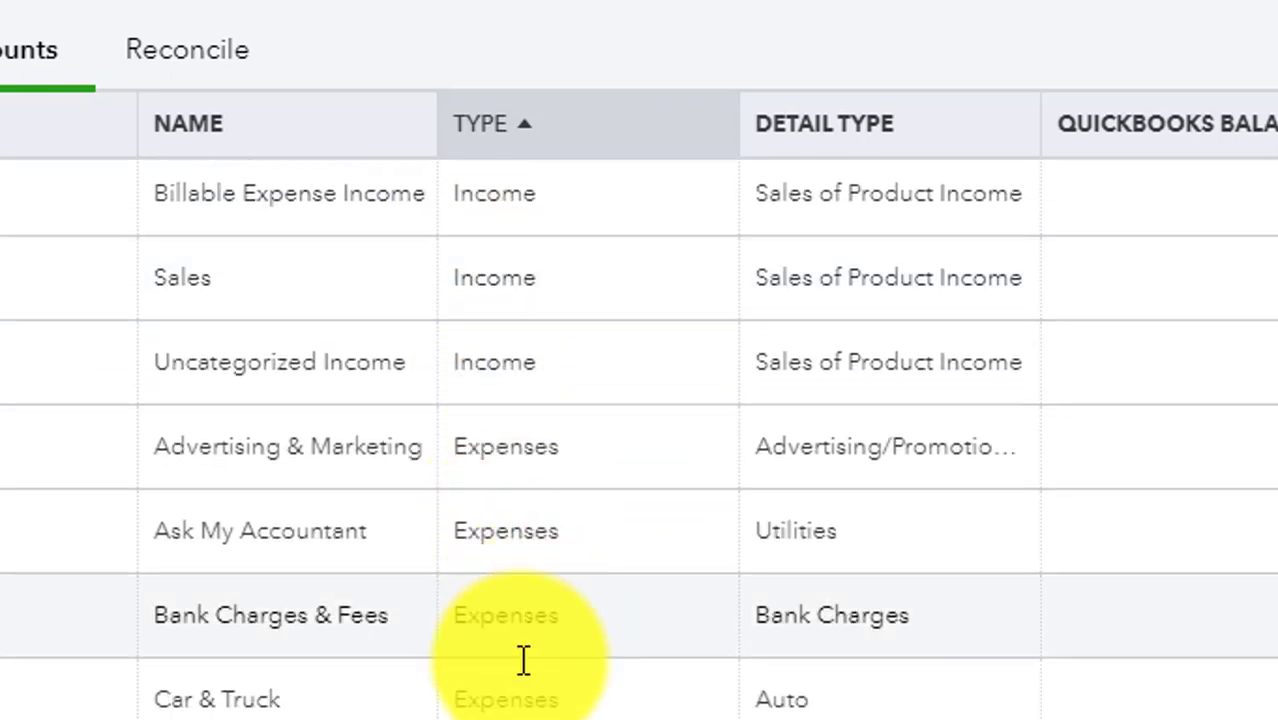
pyautogui.scroll(-3)
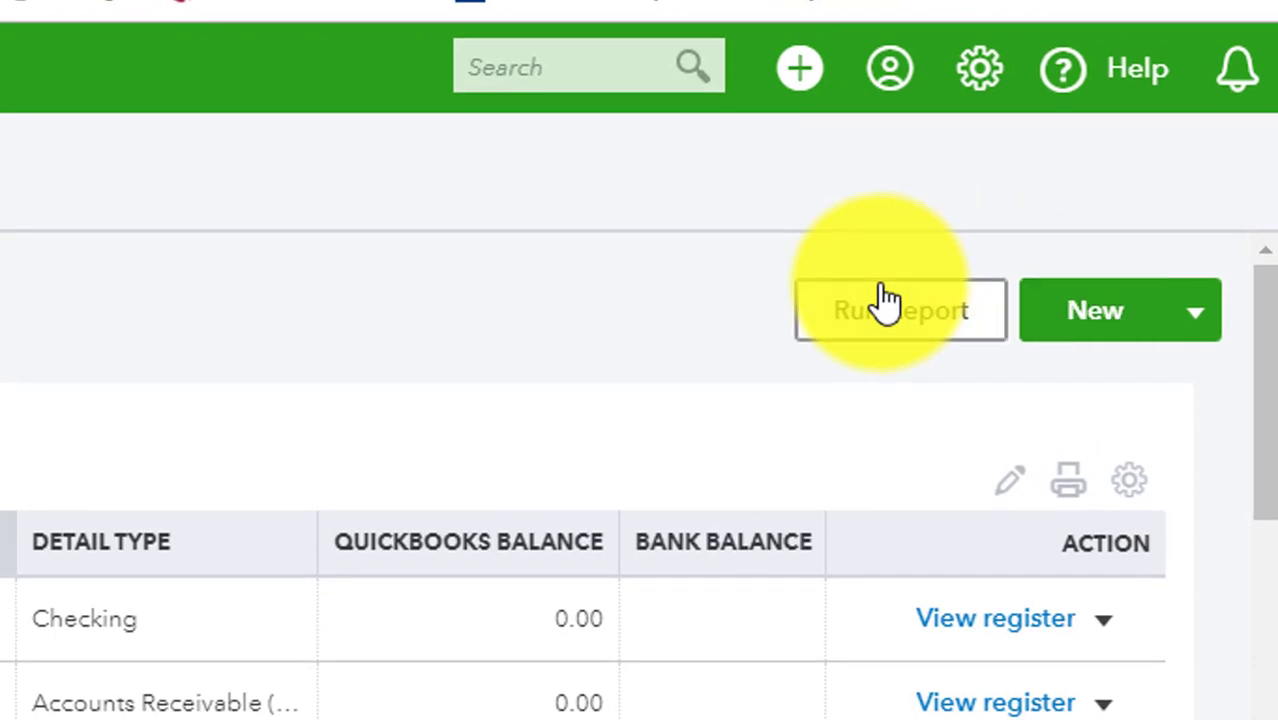
pyautogui.moveTo(1120, 330)
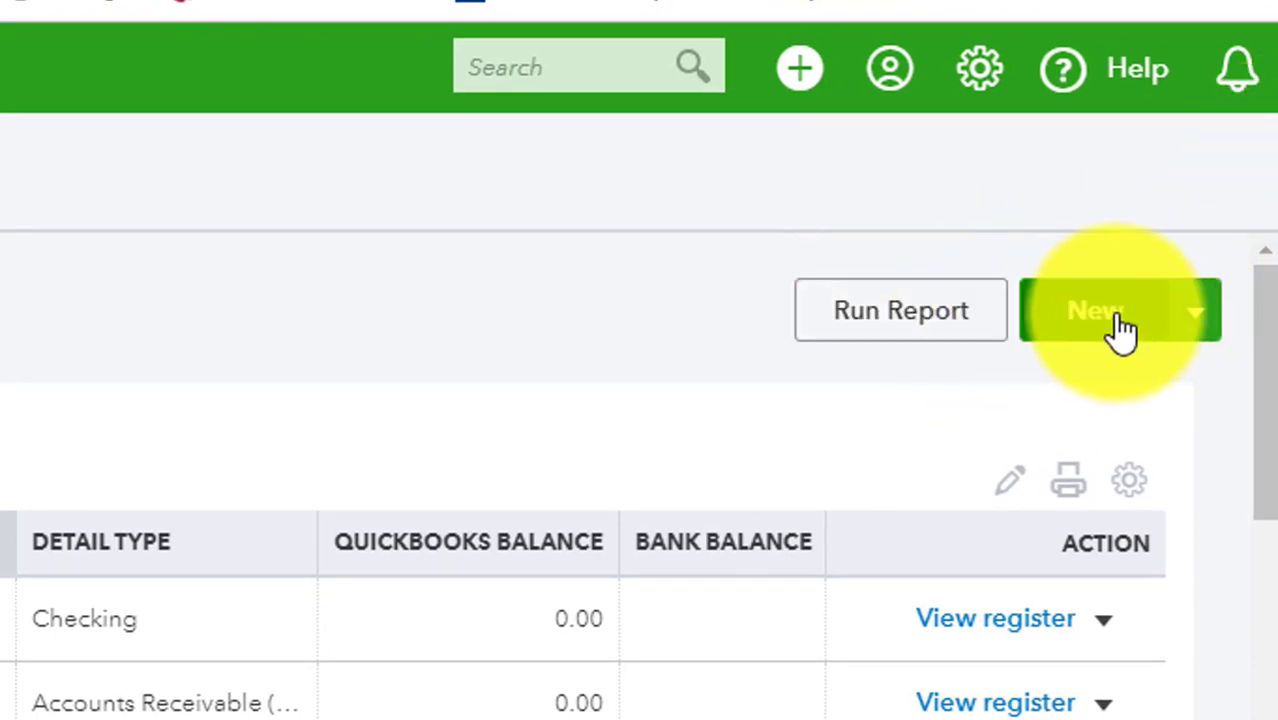
# - Create a new Income account named Royalties Income with detail type Service/Fee Income
pyautogui.click(1104, 310)
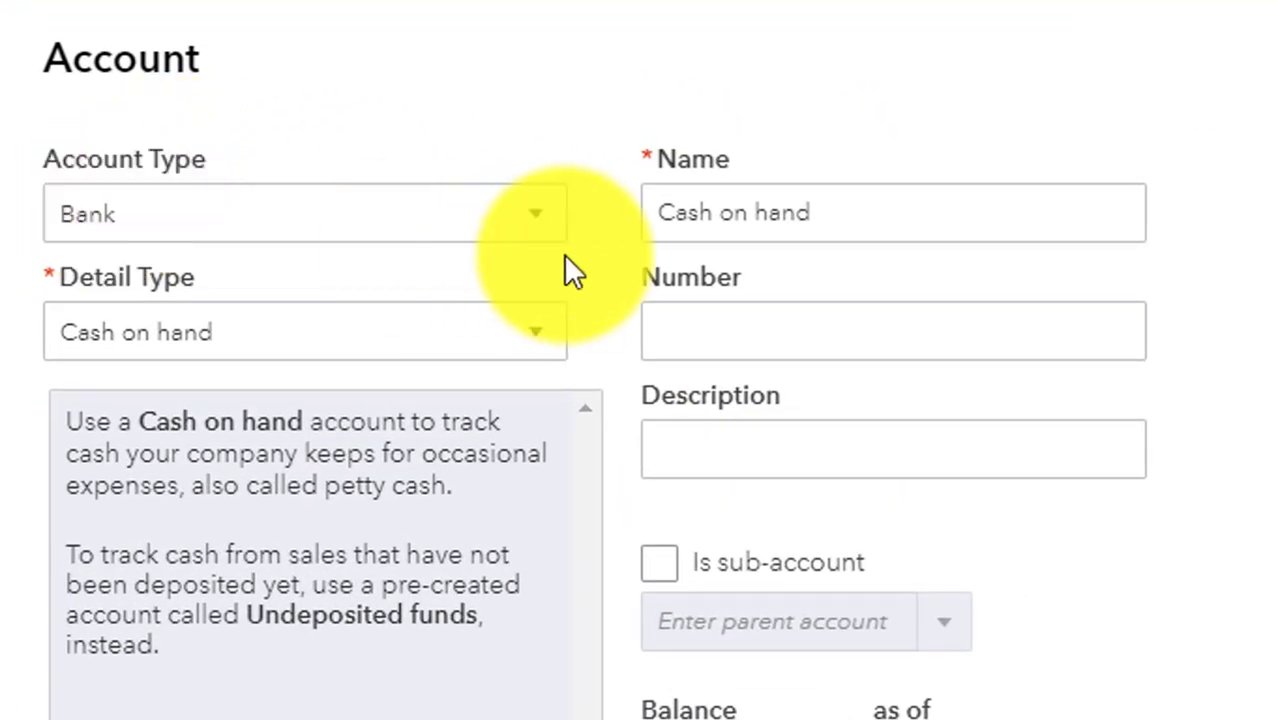
pyautogui.click(304, 212)
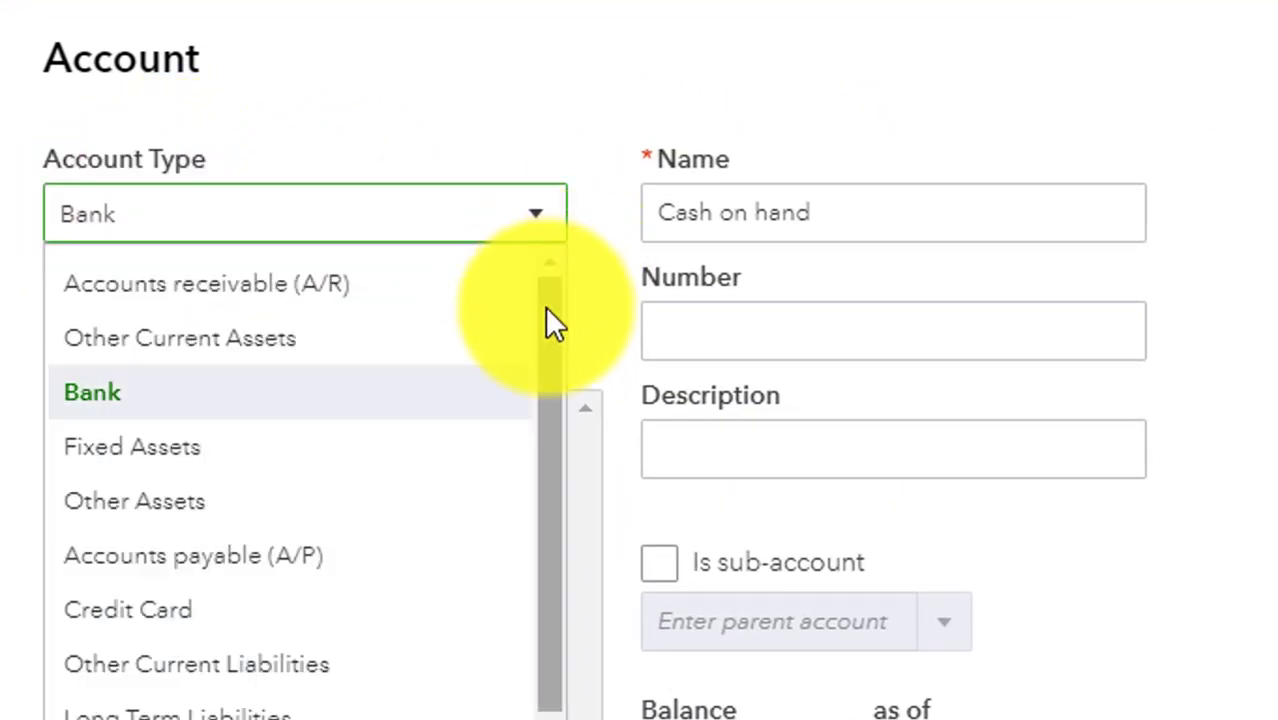
pyautogui.scroll(-3)
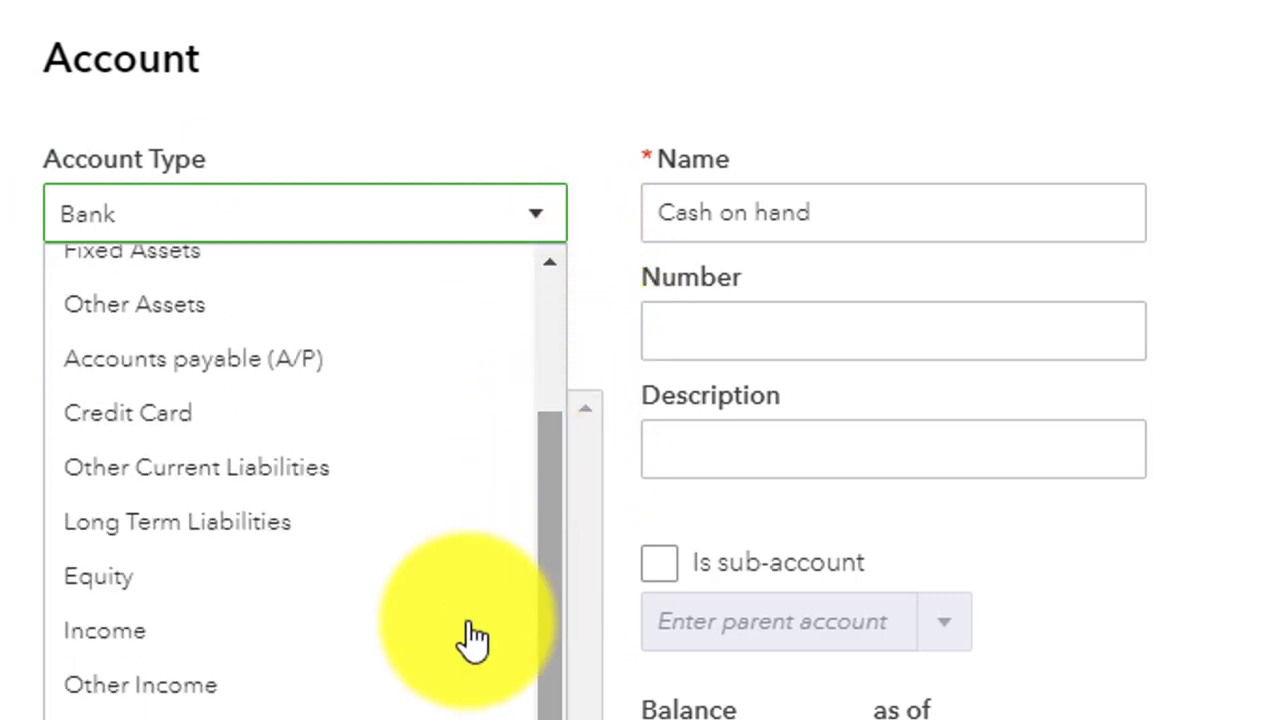
pyautogui.click(94, 632)
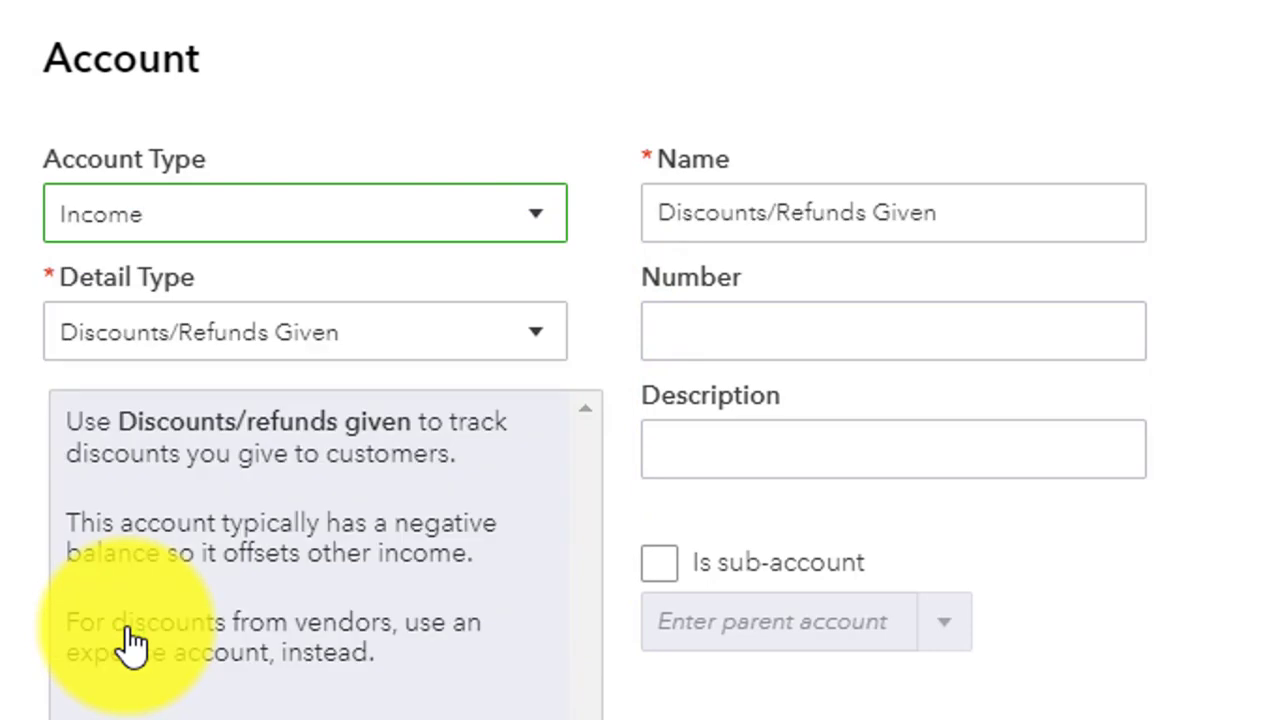
pyautogui.moveTo(384, 356)
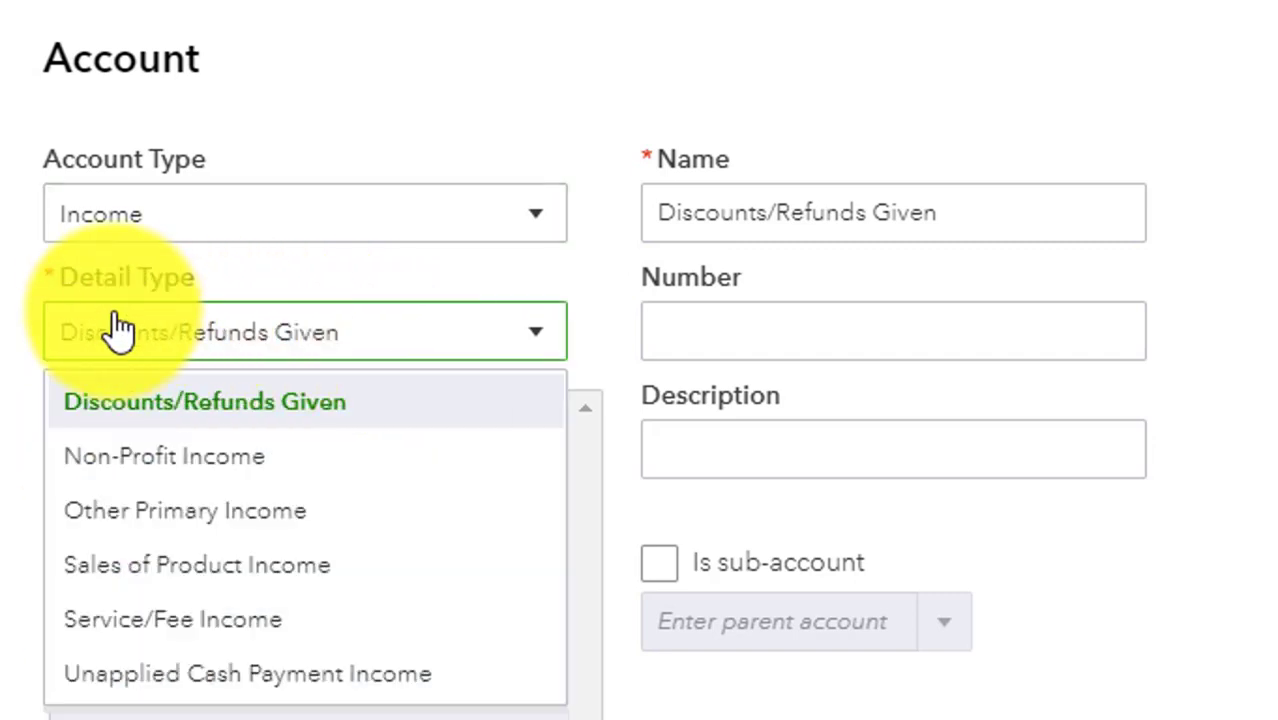
pyautogui.click(174, 620)
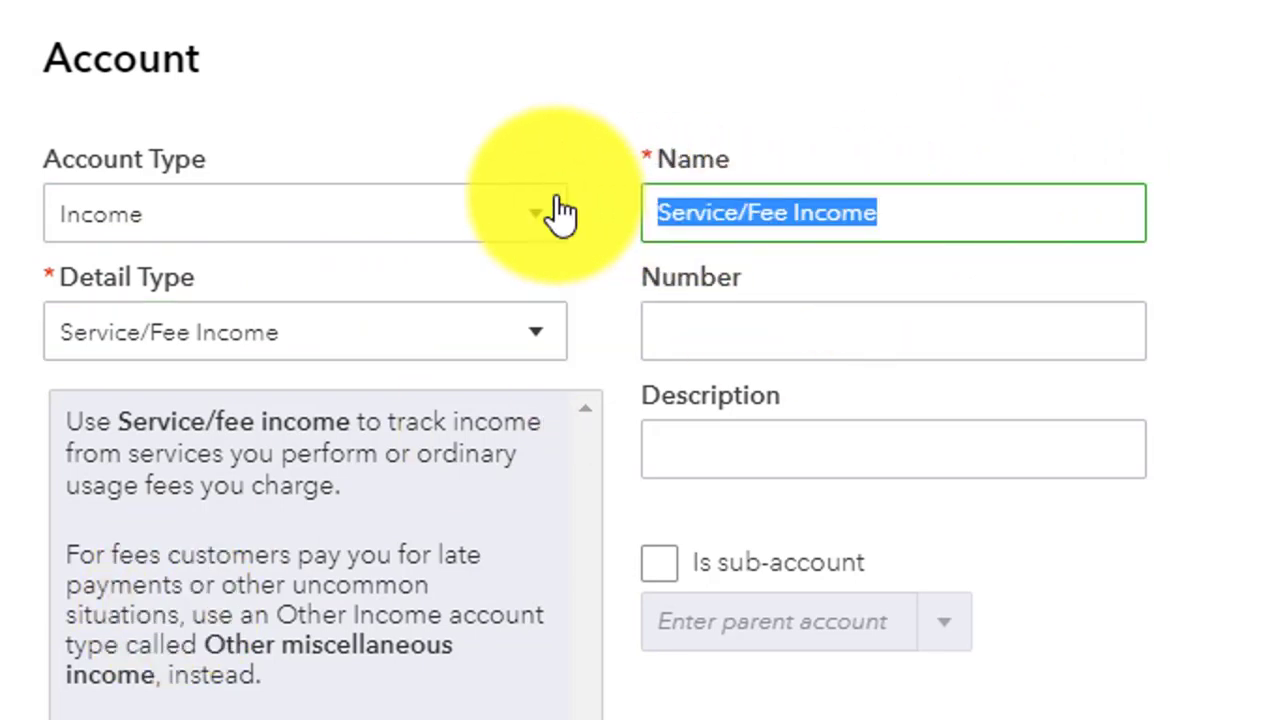
pyautogui.write('R')
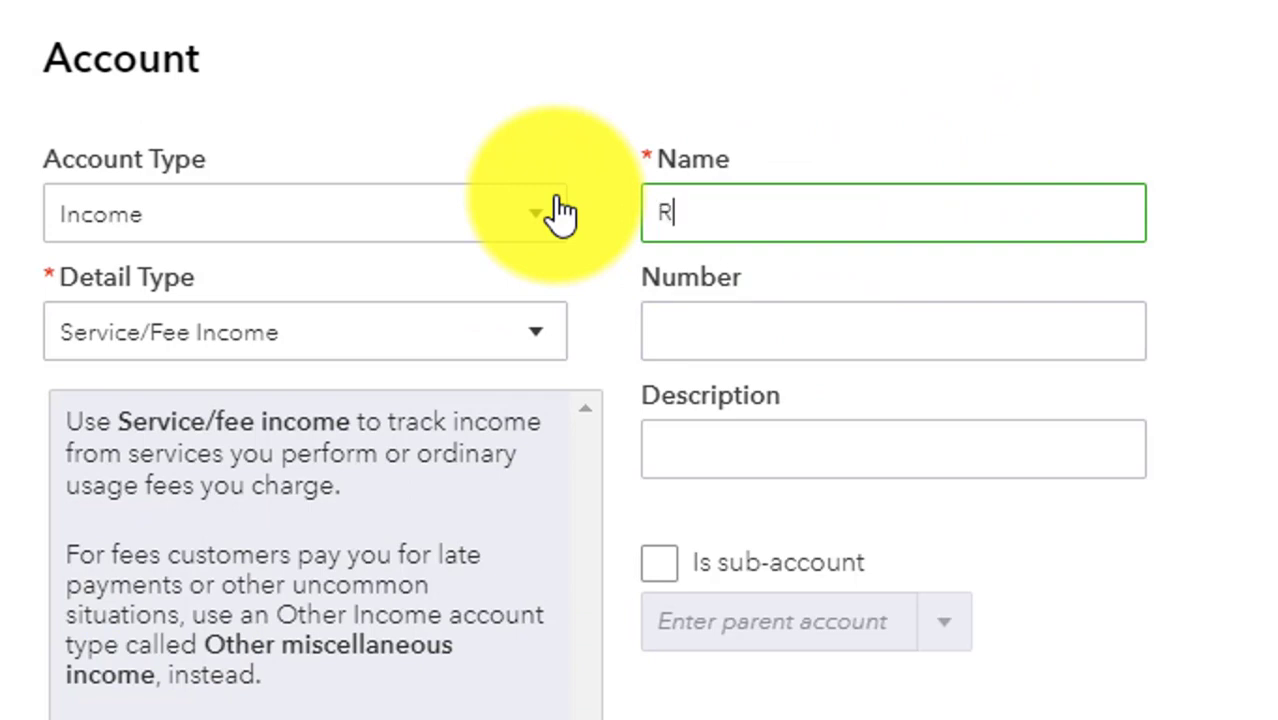
pyautogui.write('oy')
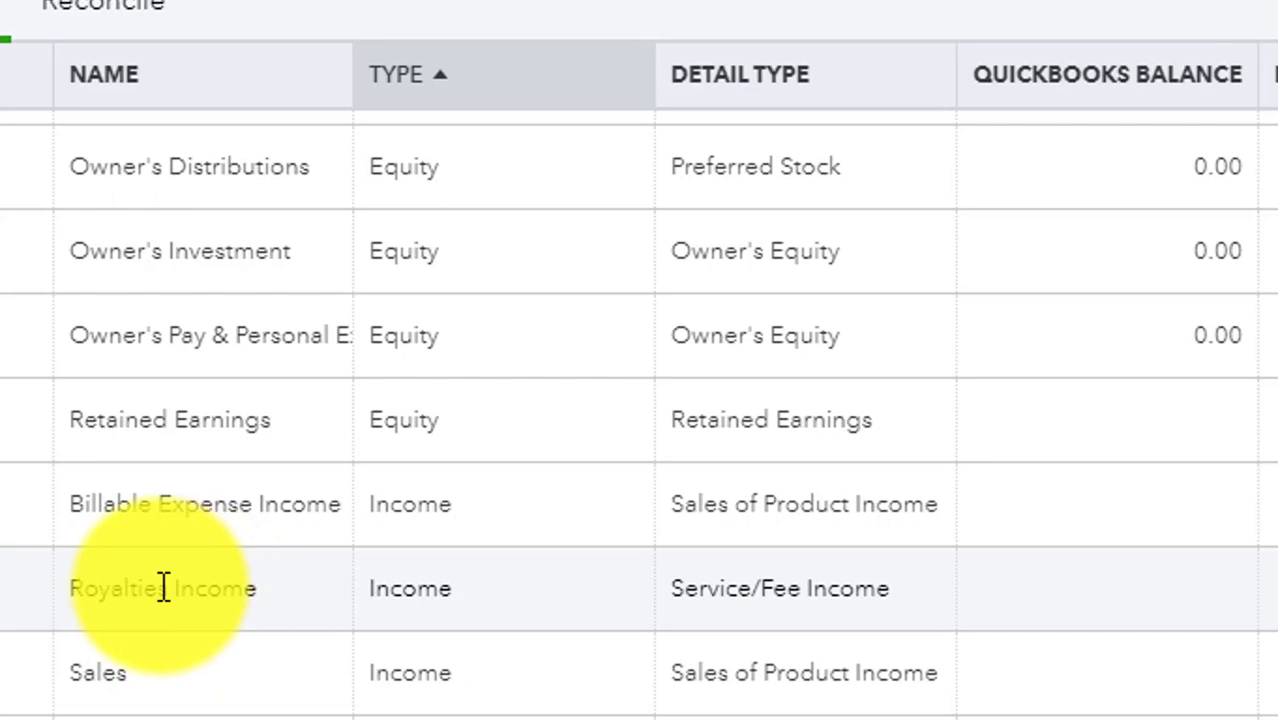
pyautogui.moveTo(380, 588)
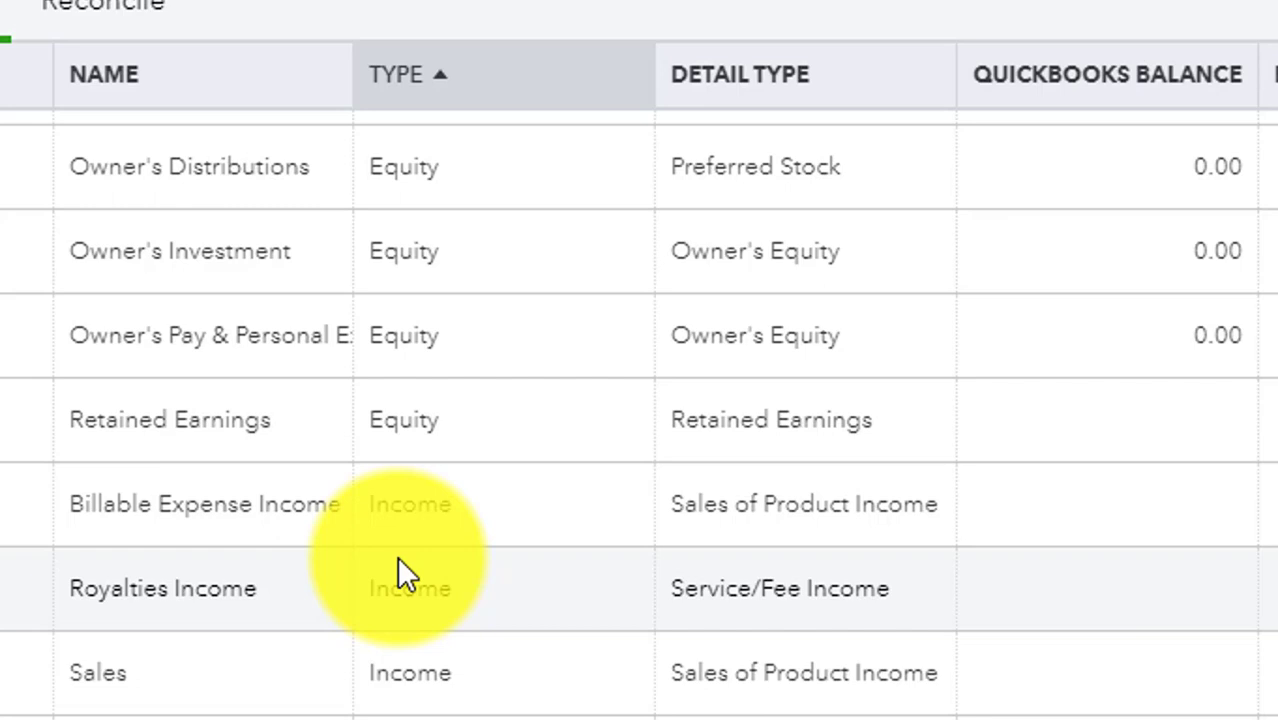
pyautogui.moveTo(344, 444)
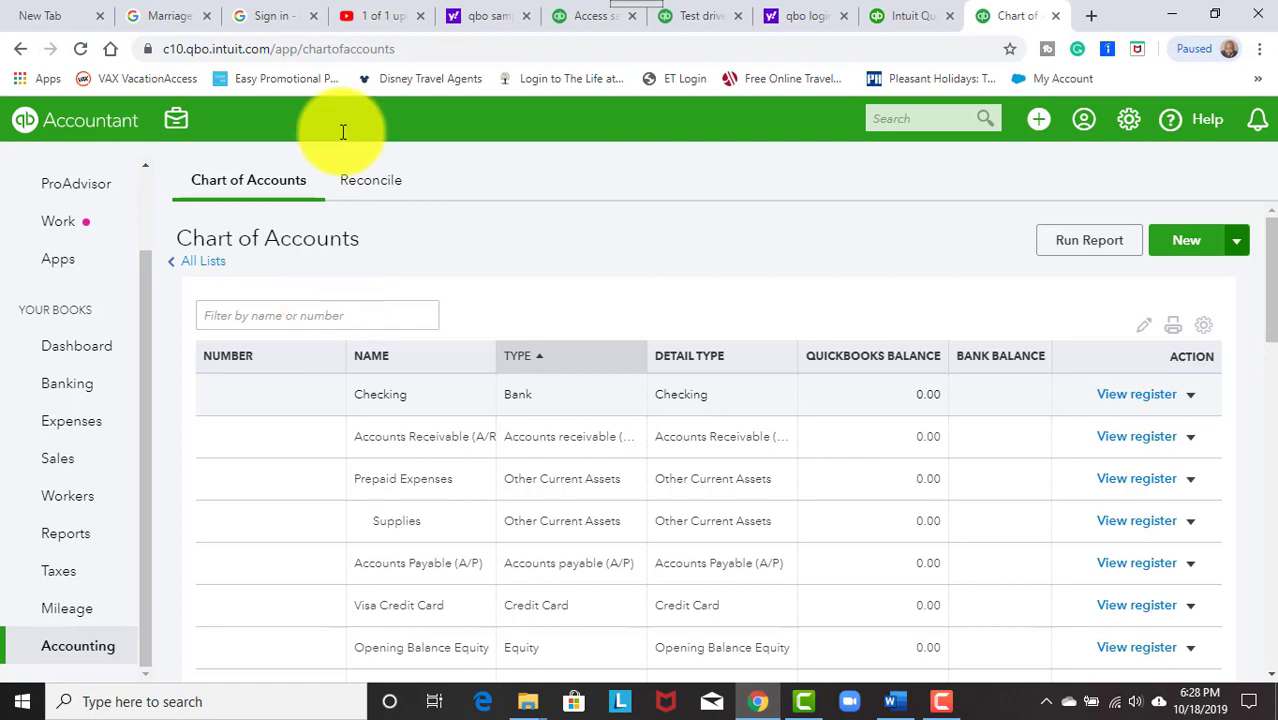
pyautogui.moveTo(316, 244)
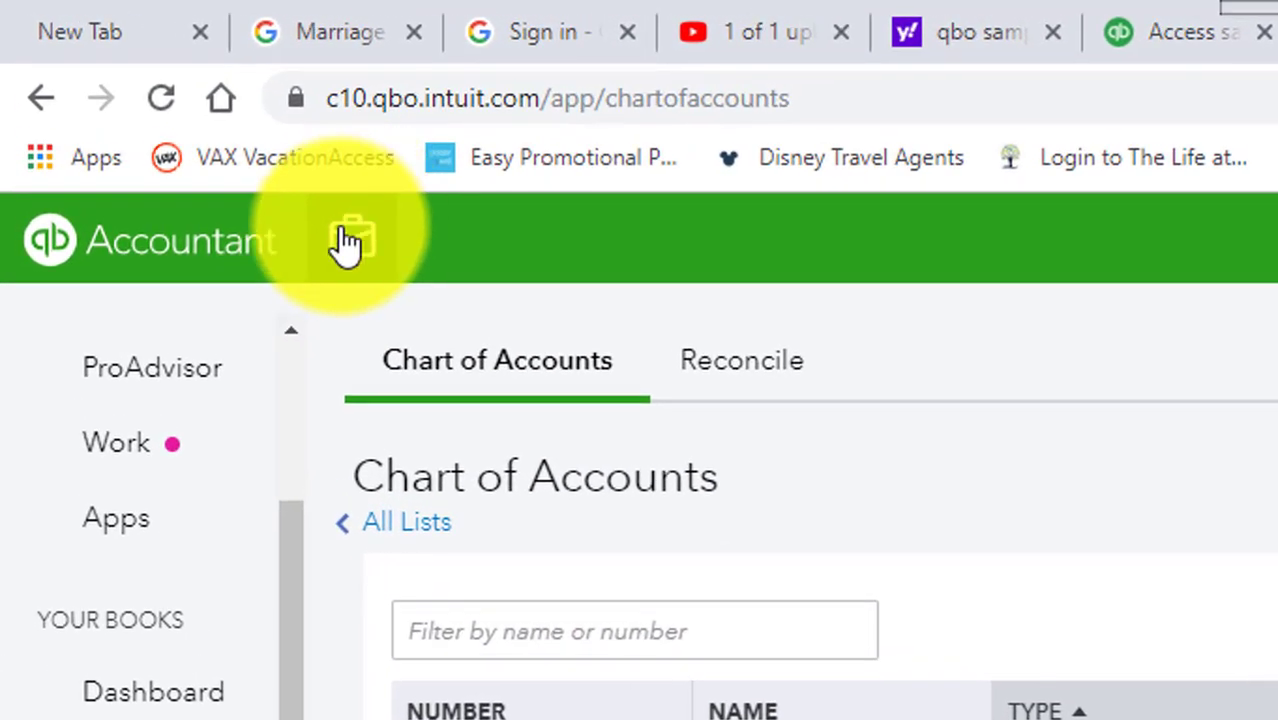
# - Show the Accountant Tools menu over the Chart of Accounts
pyautogui.click(352, 240)
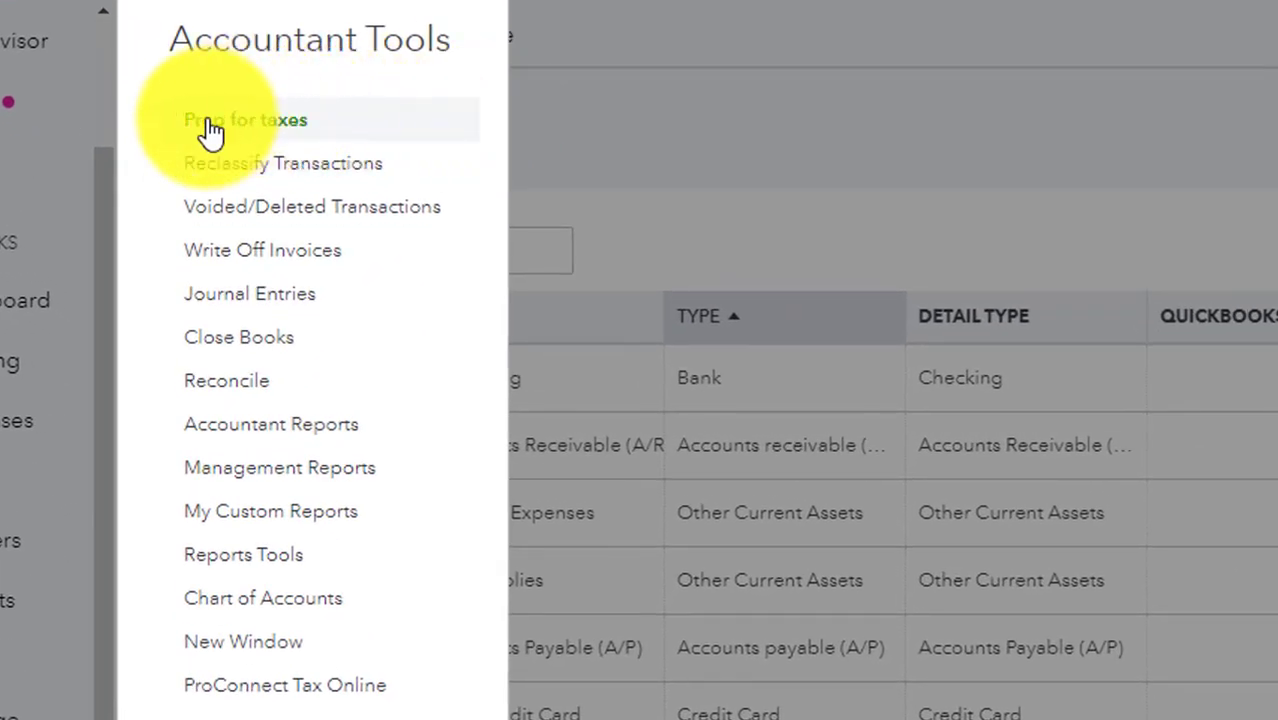
pyautogui.moveTo(272, 122)
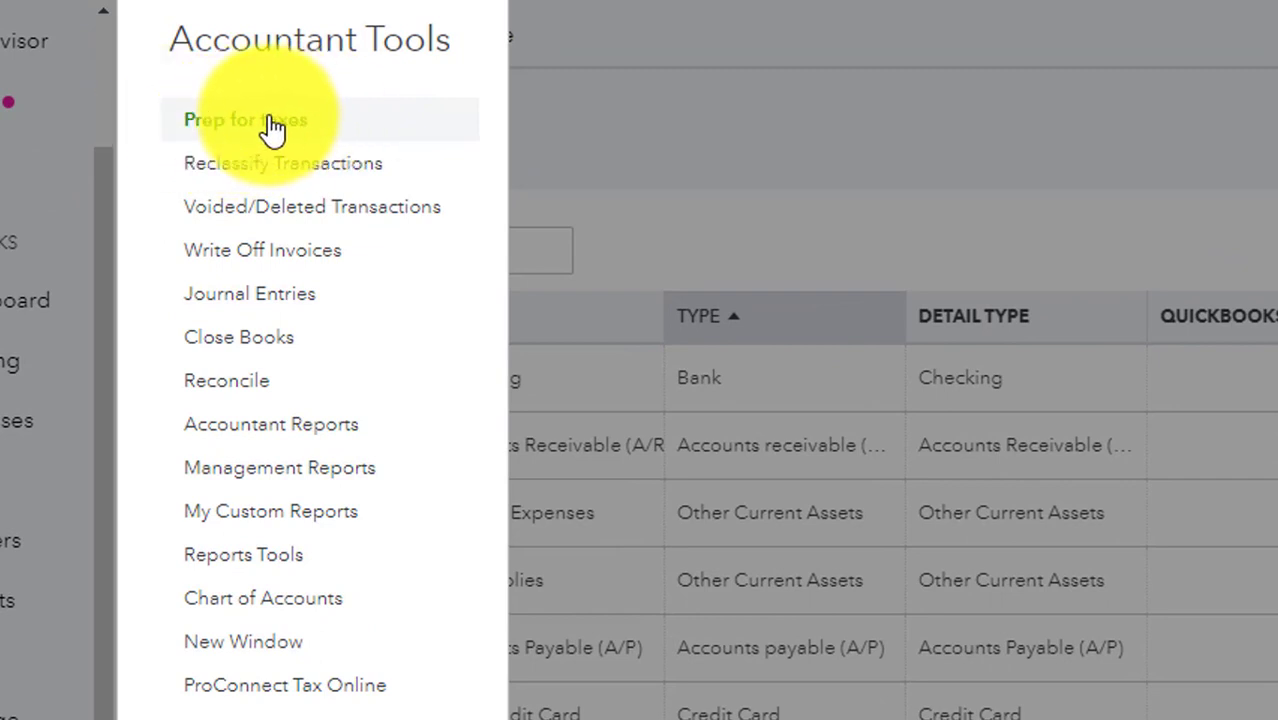
pyautogui.moveTo(178, 682)
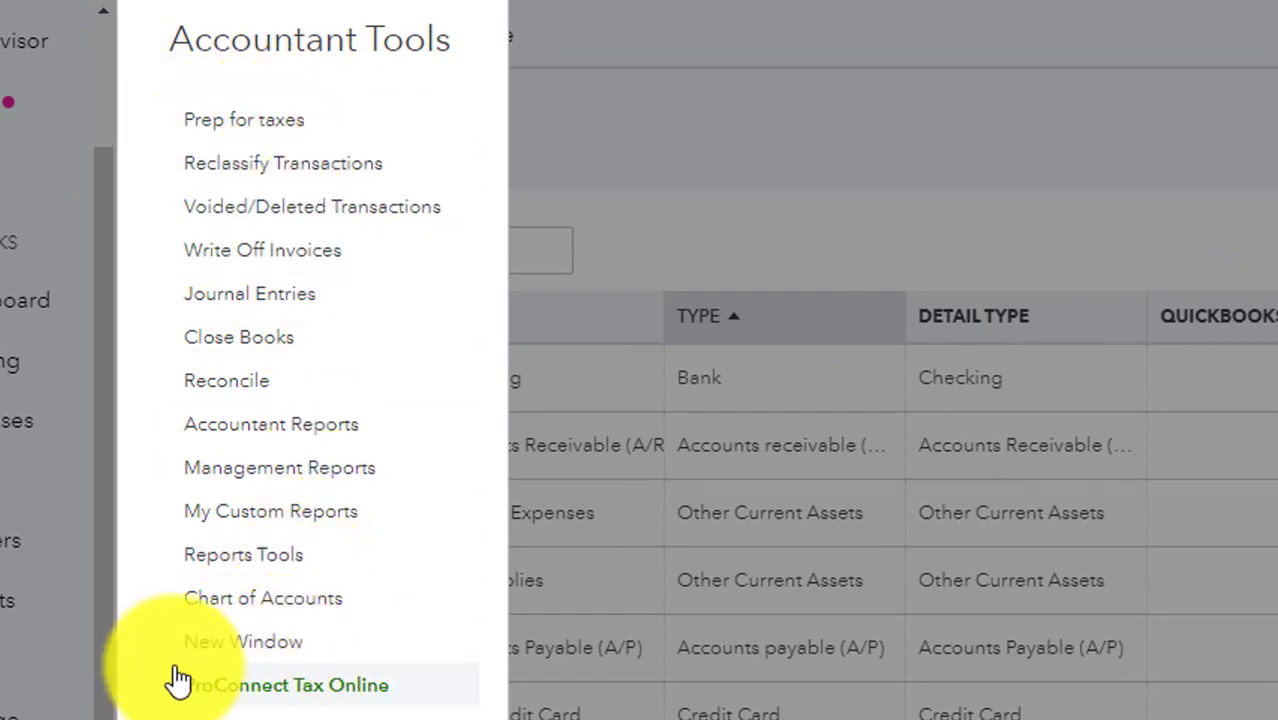
pyautogui.moveTo(300, 698)
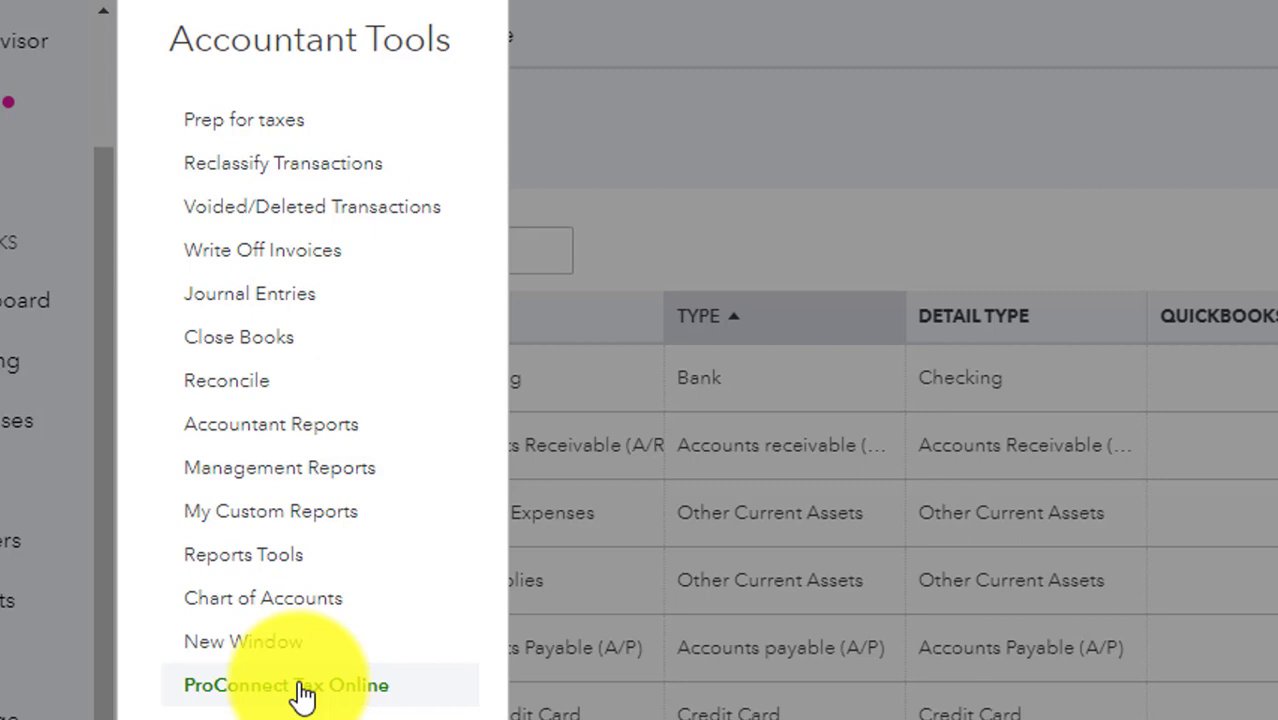
pyautogui.moveTo(670, 480)
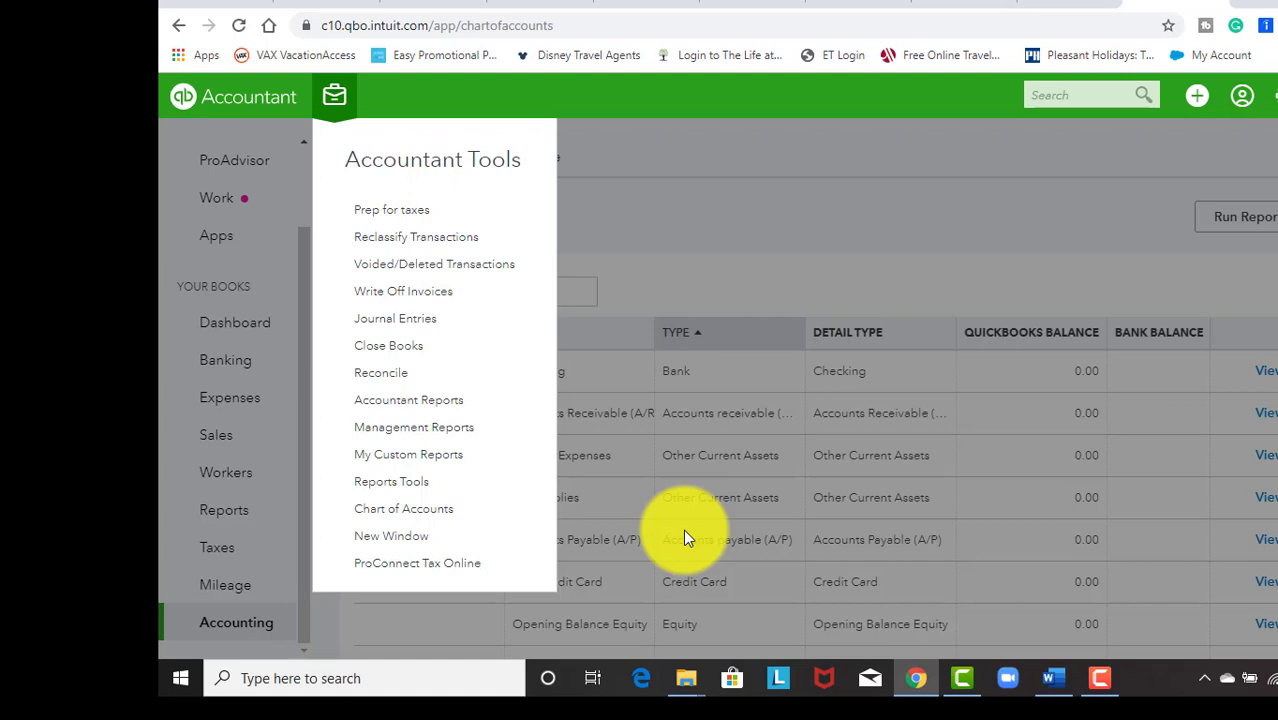
pyautogui.moveTo(710, 388)
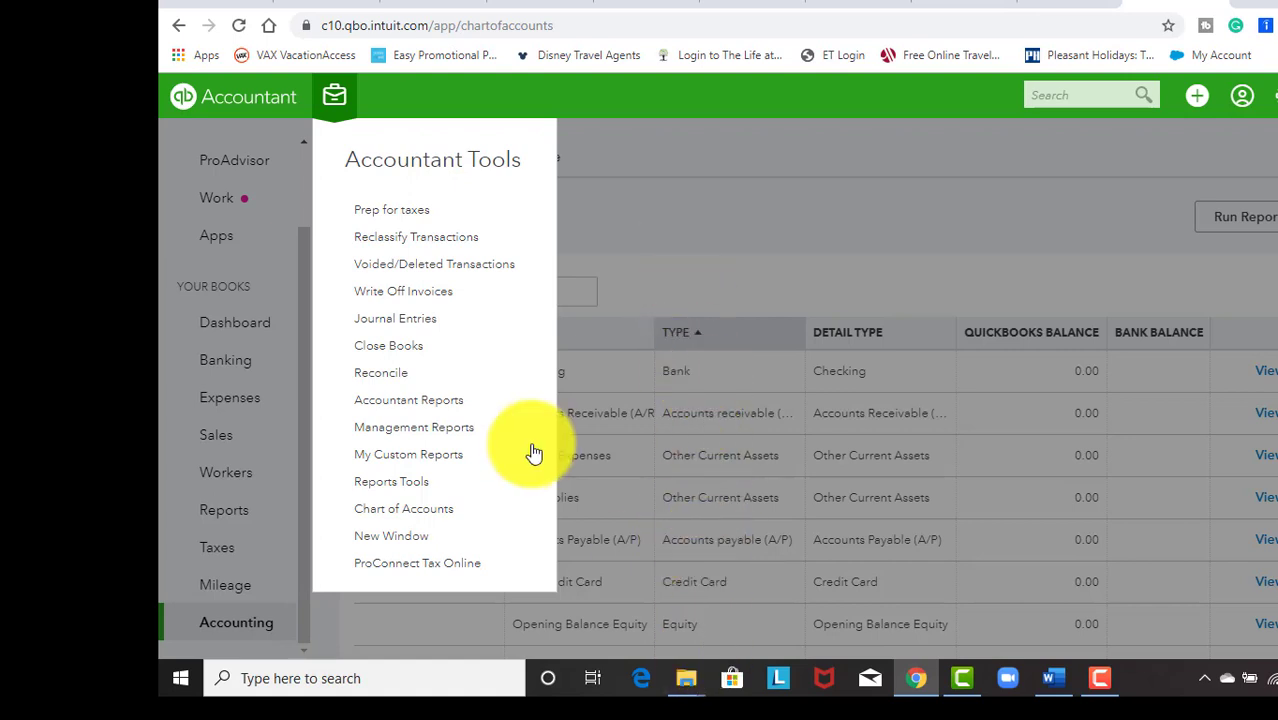
pyautogui.moveTo(416, 564)
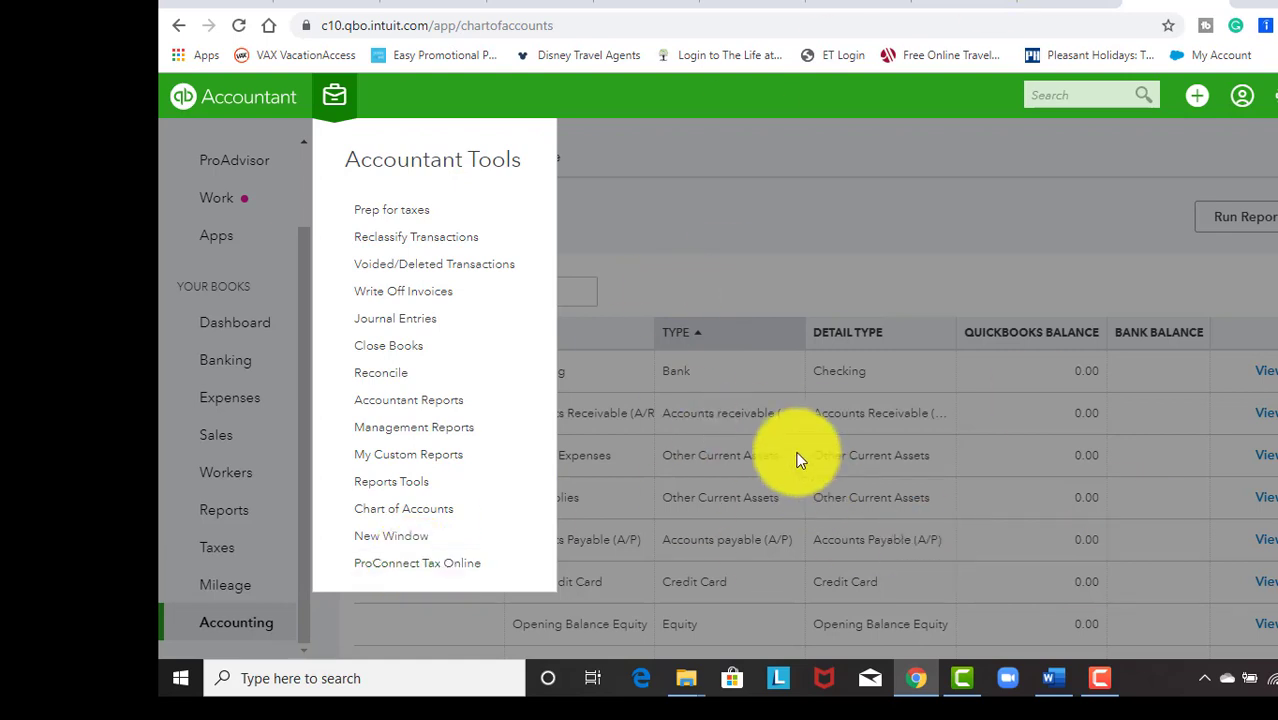
pyautogui.moveTo(416, 212)
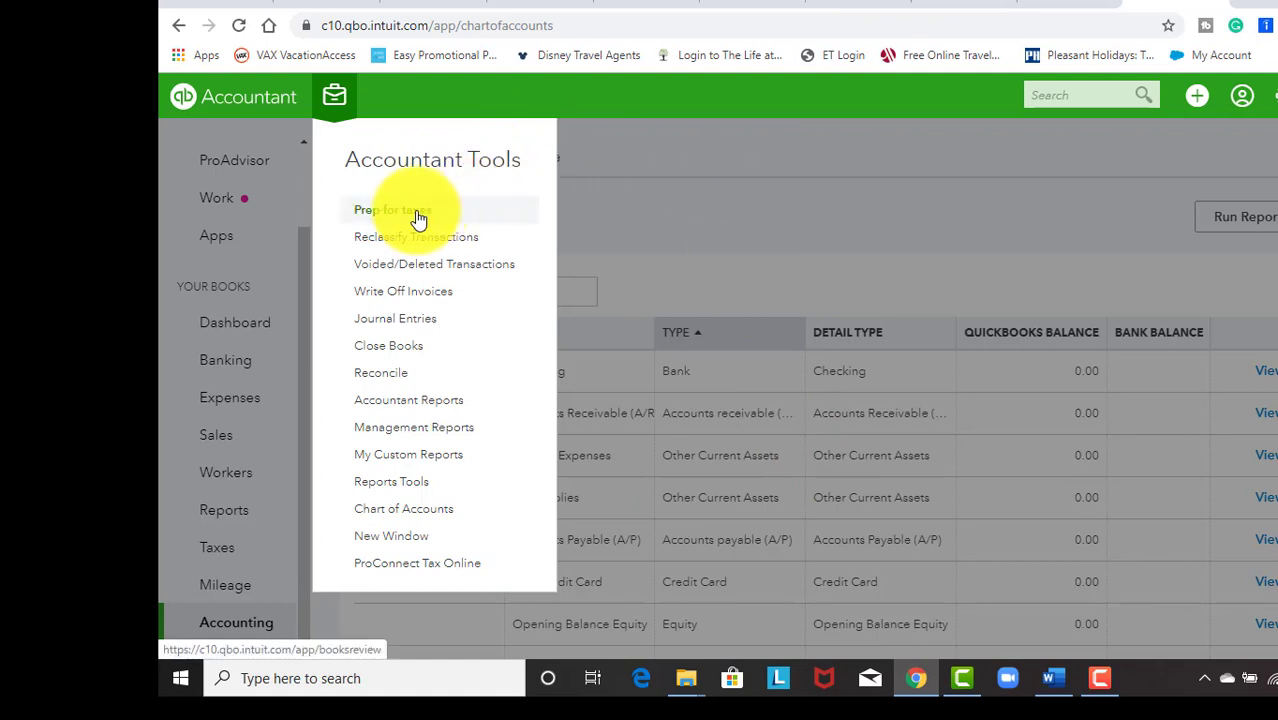
# - Go to Prep for taxes and choose tax year 2018 for the balance sheet review
pyautogui.click(400, 210)
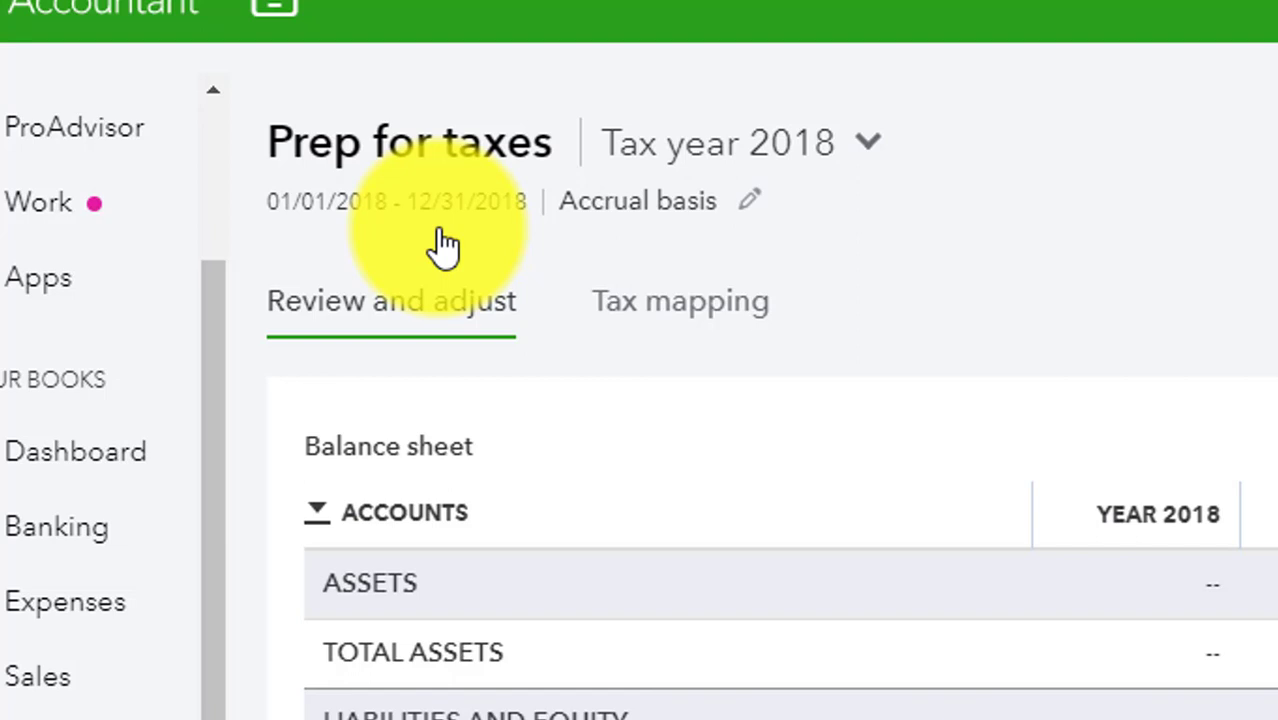
pyautogui.moveTo(790, 216)
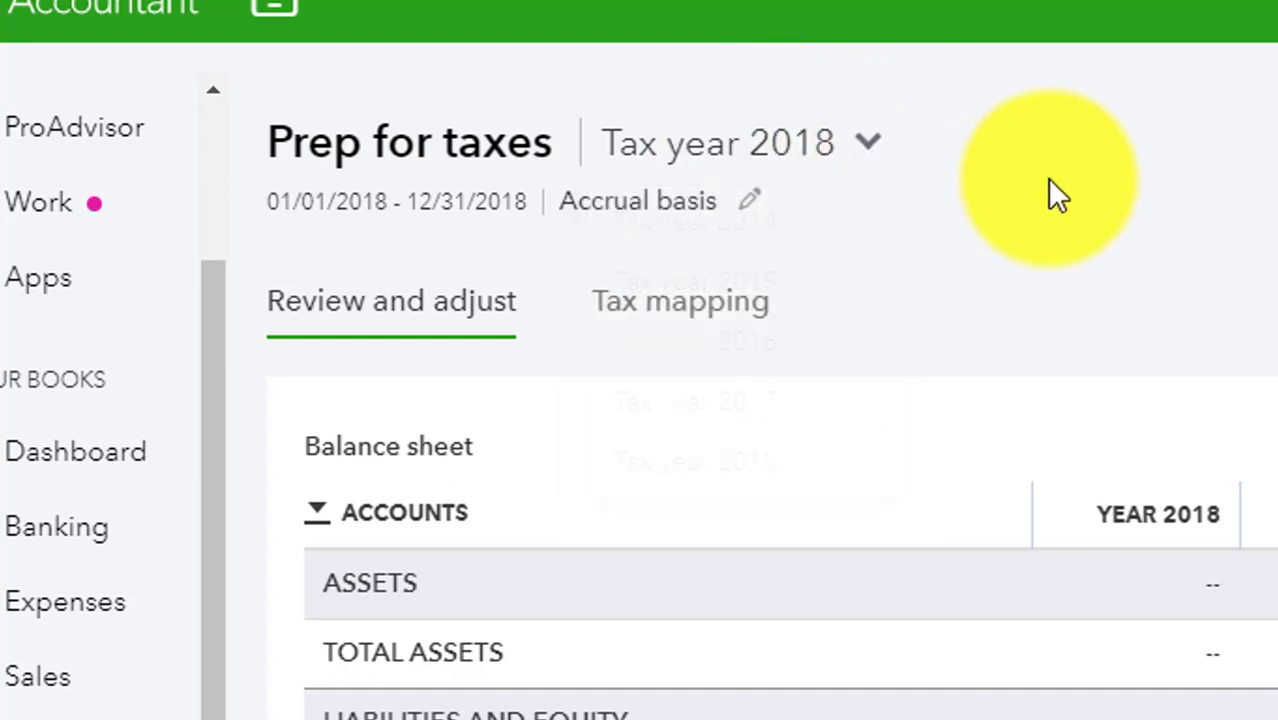
pyautogui.click(868, 142)
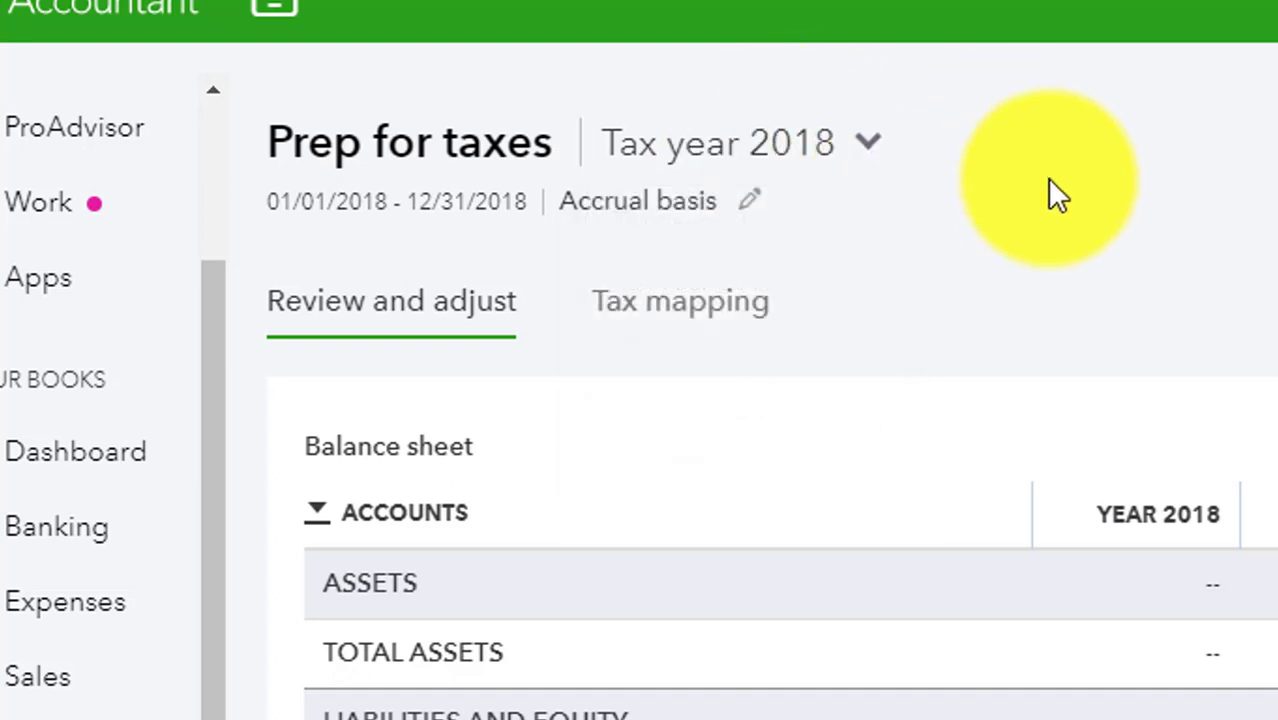
pyautogui.moveTo(710, 450)
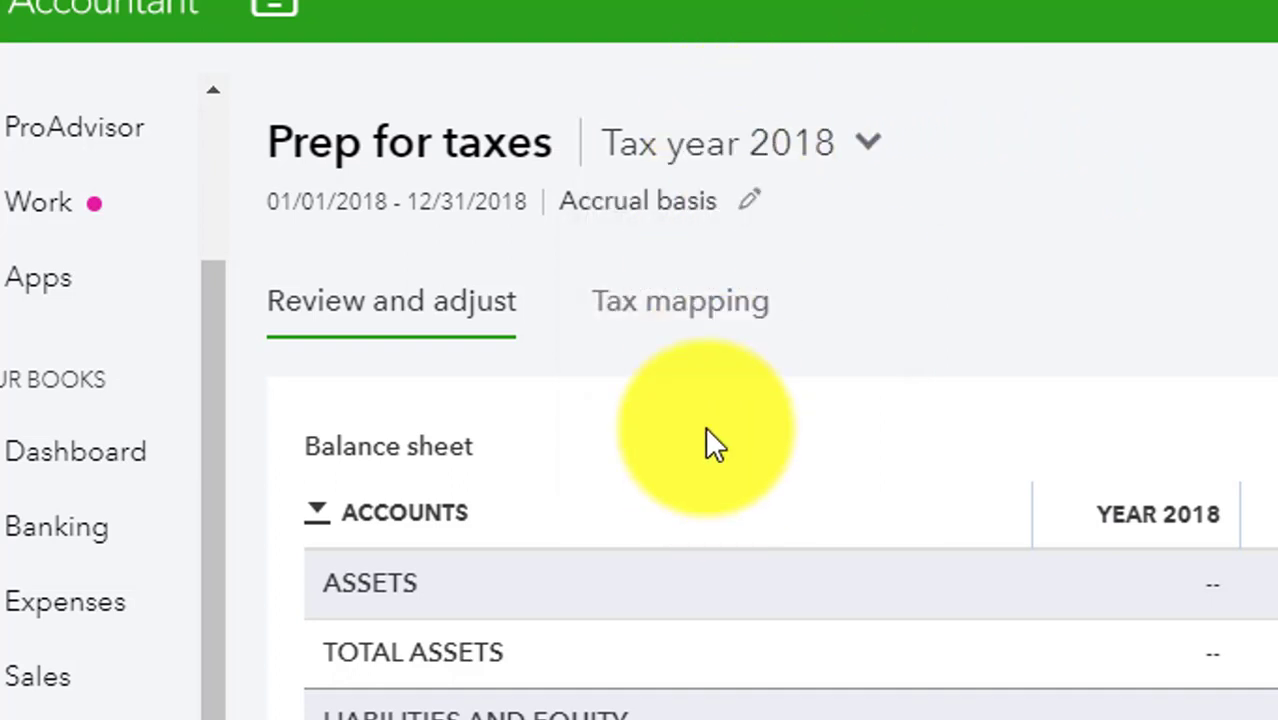
pyautogui.scroll(-3)
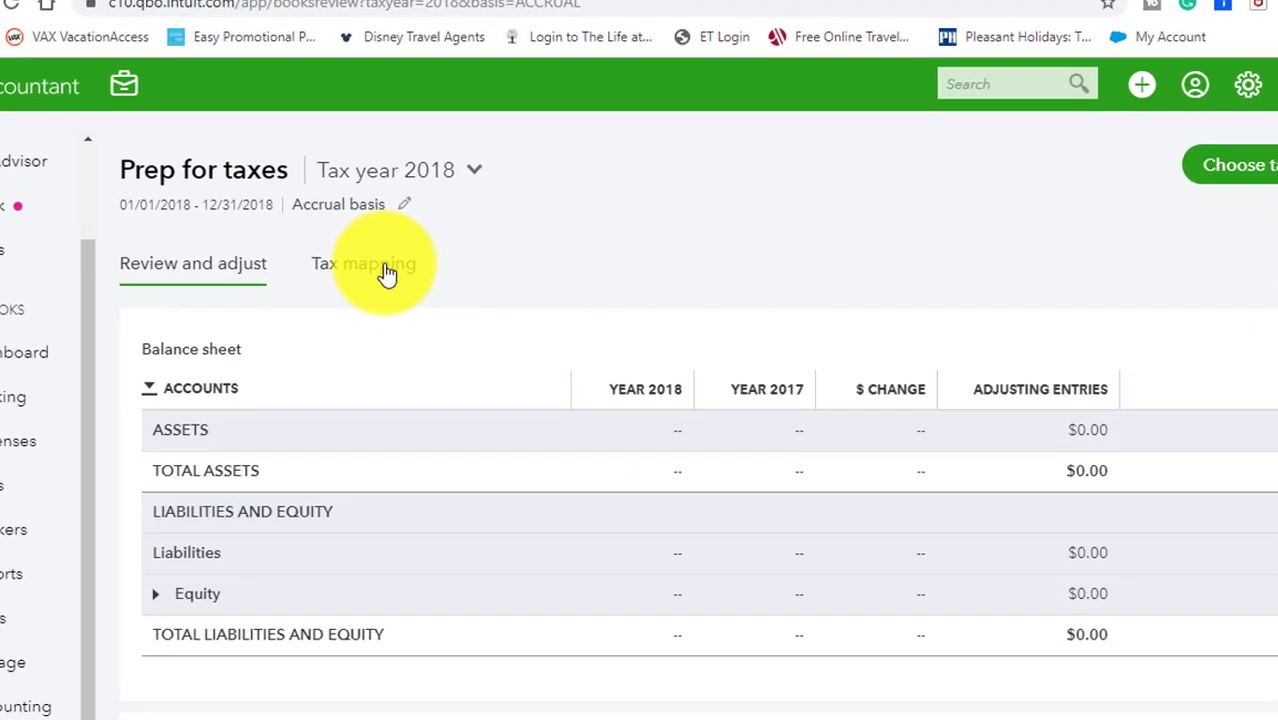
# - Switch Prep for taxes to the Tax mapping view for Form 1120S
pyautogui.click(366, 264)
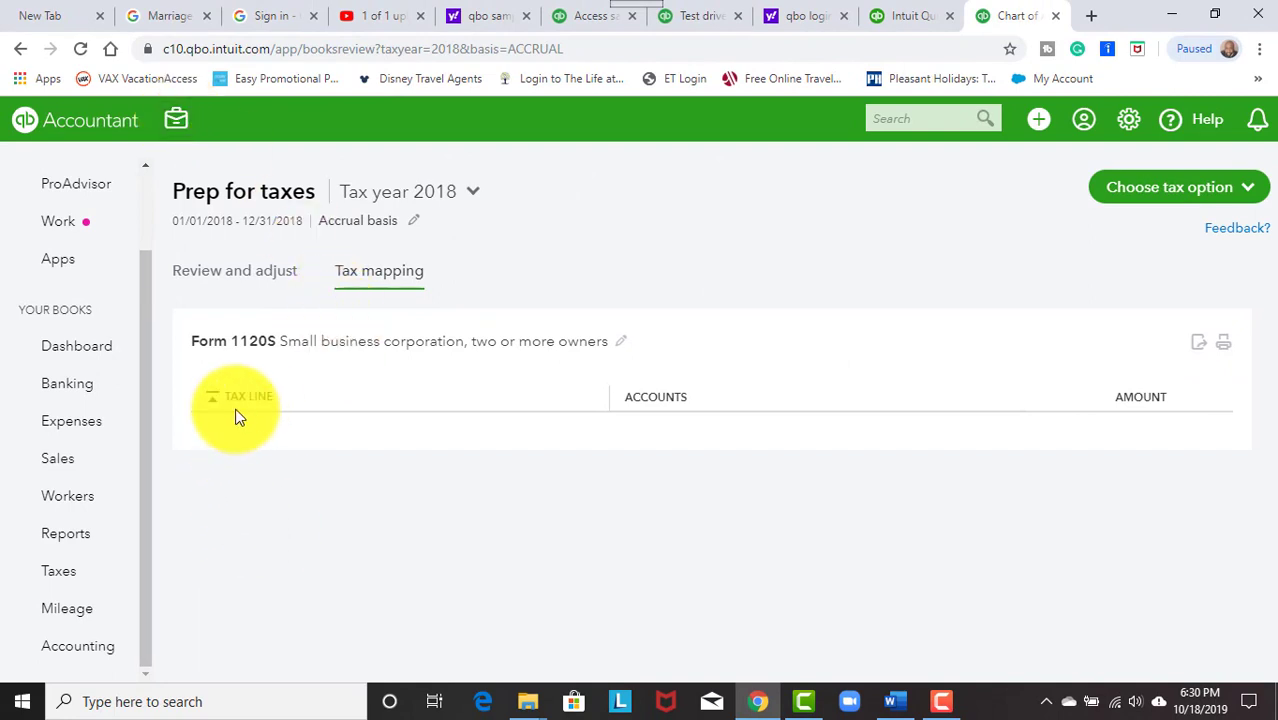
pyautogui.moveTo(1130, 386)
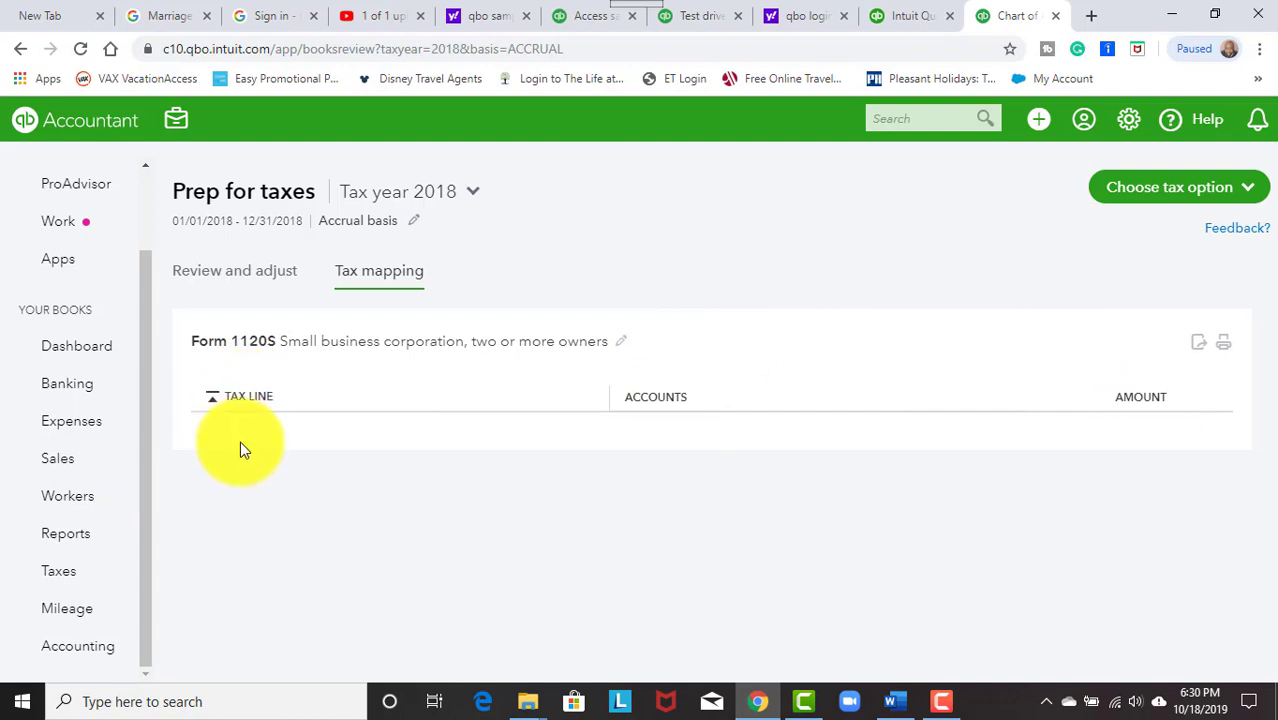
pyautogui.moveTo(244, 470)
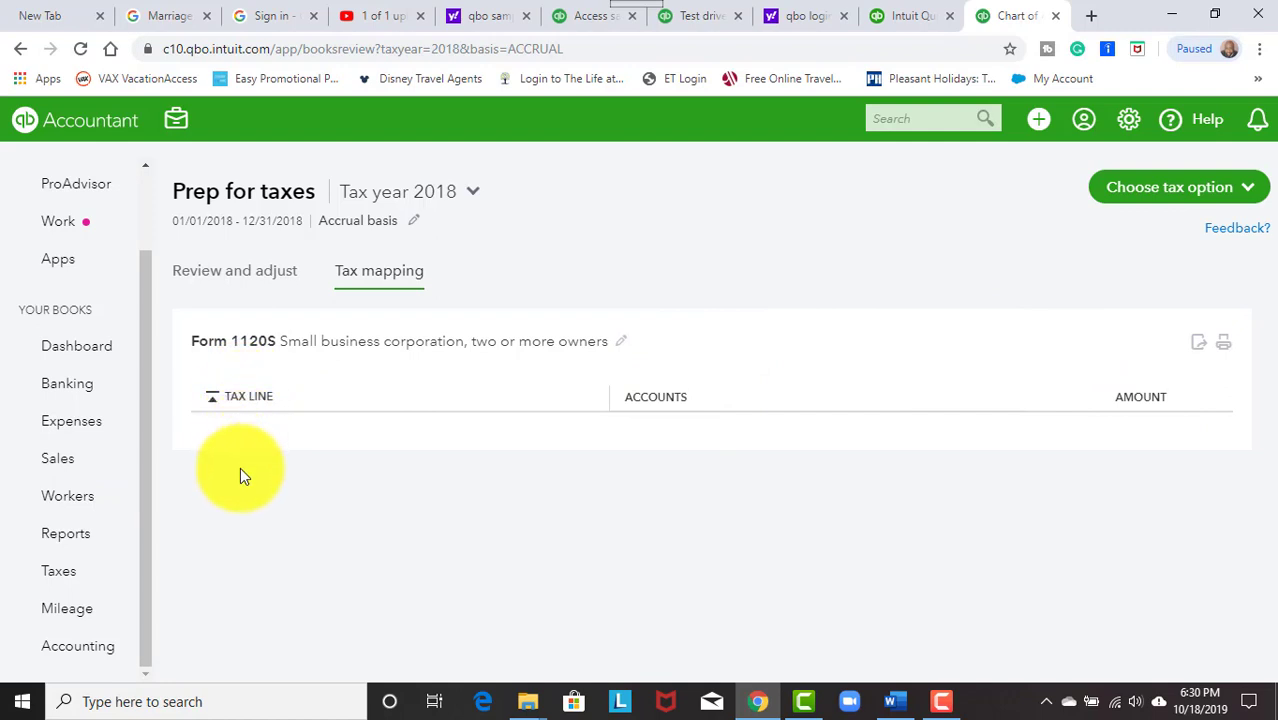
pyautogui.moveTo(250, 658)
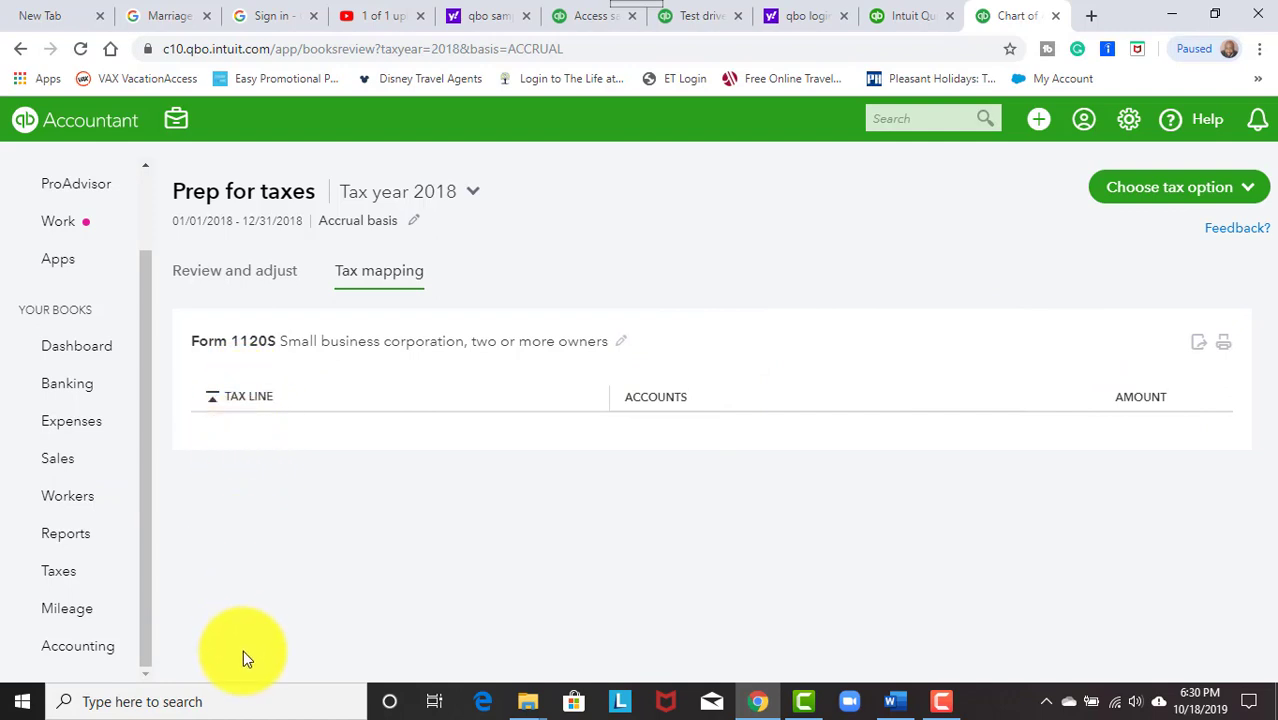
pyautogui.moveTo(1032, 188)
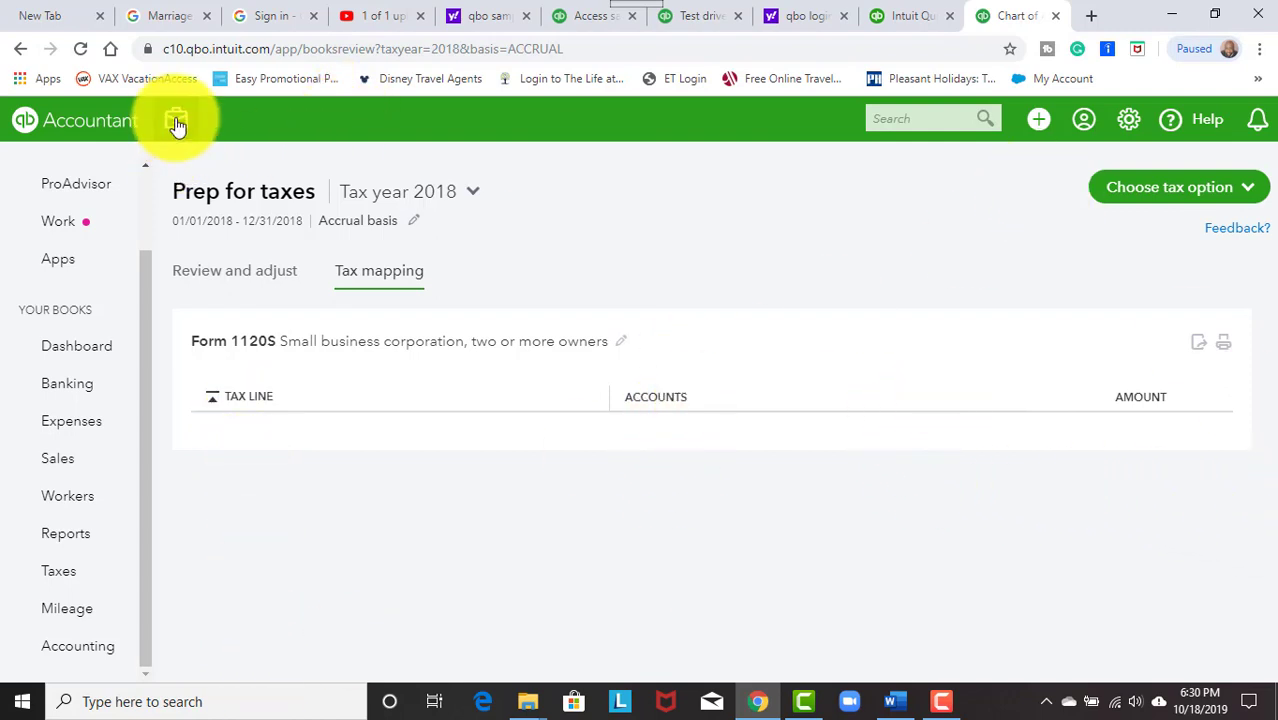
pyautogui.click(176, 120)
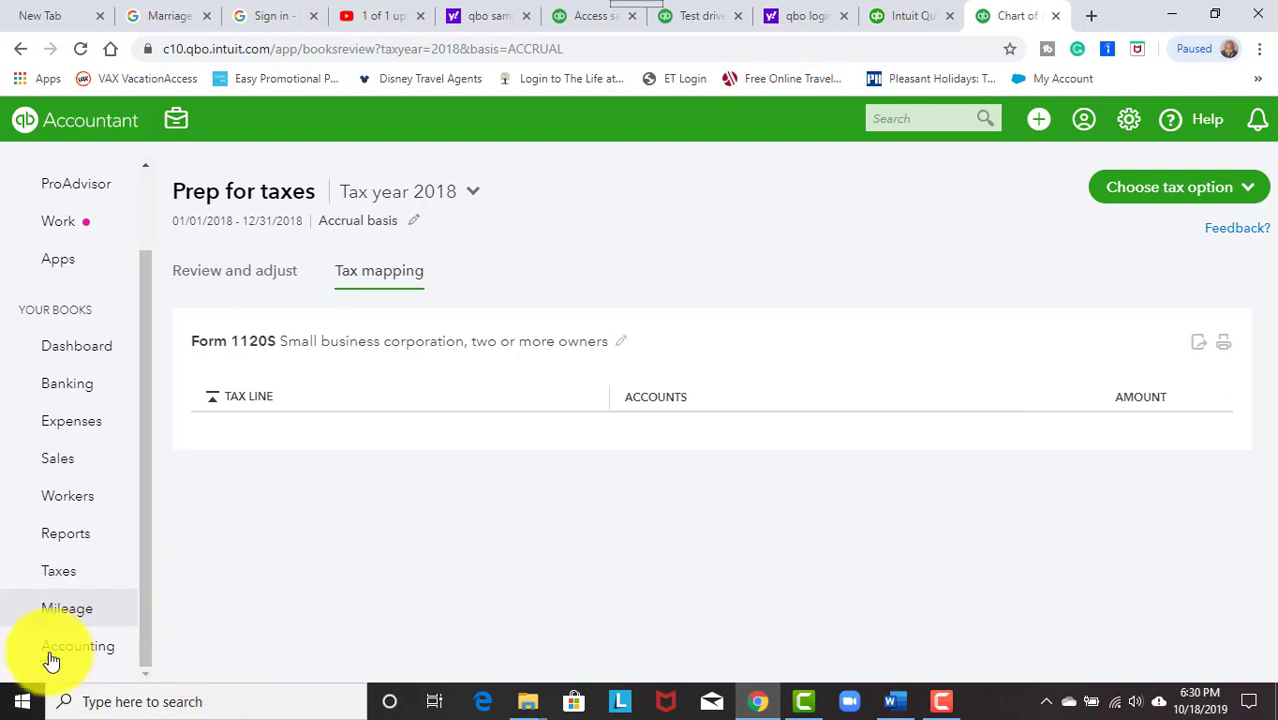
pyautogui.moveTo(90, 240)
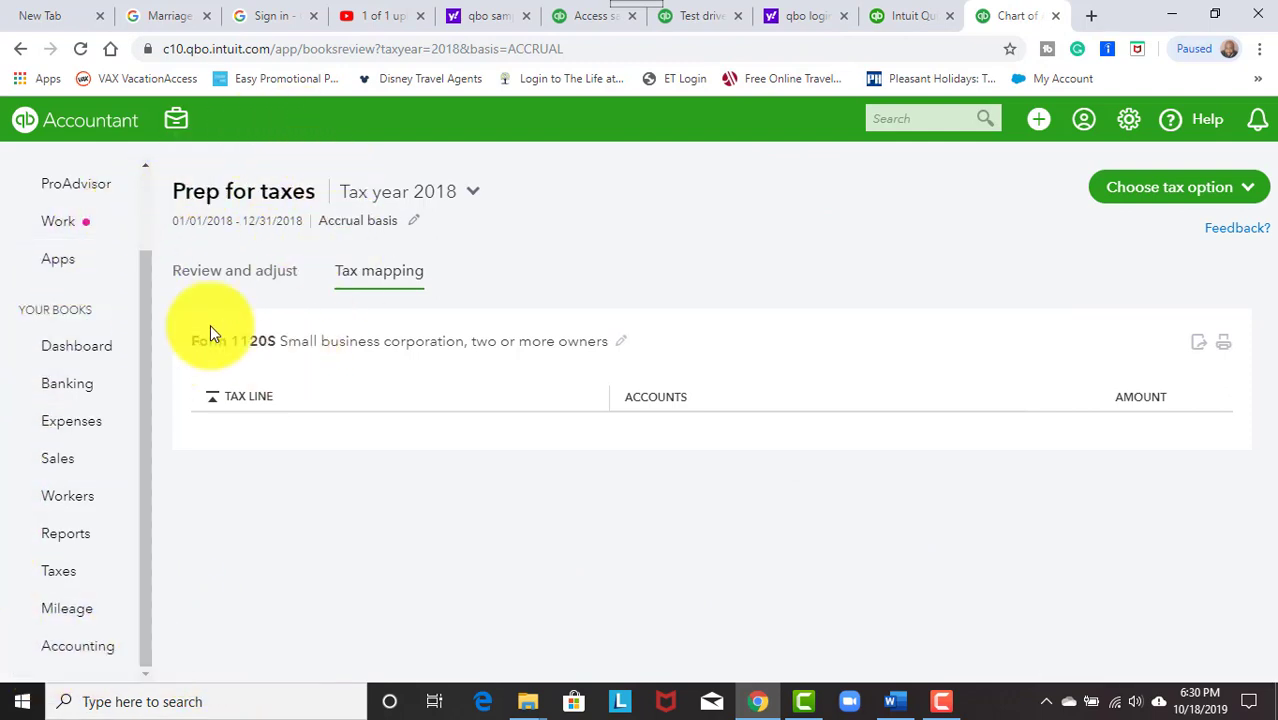
pyautogui.click(234, 270)
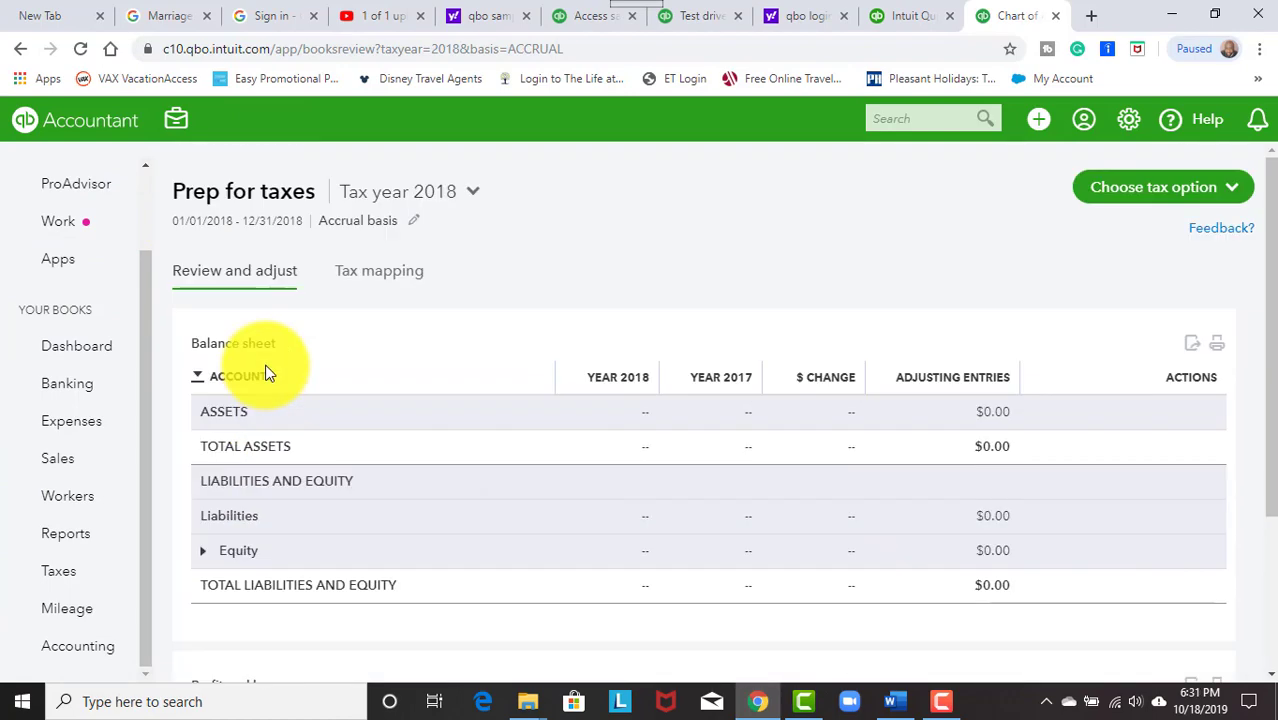
pyautogui.scroll(-3)
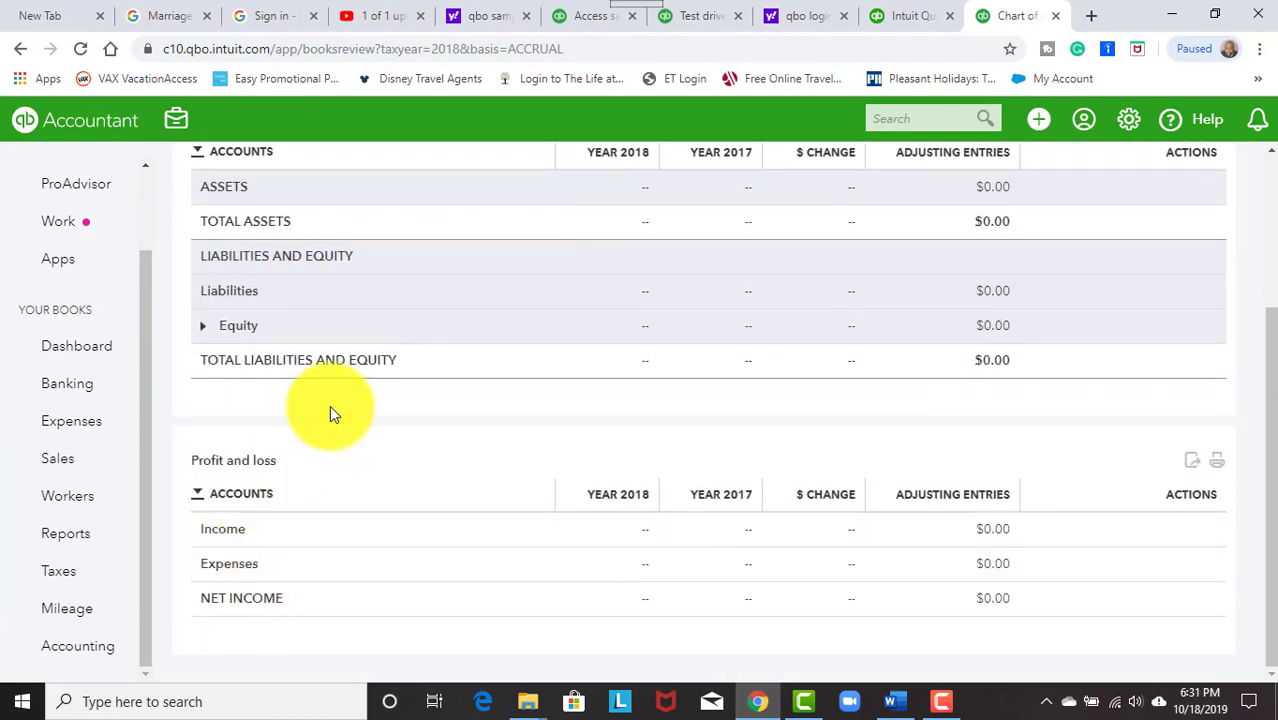
pyautogui.click(378, 270)
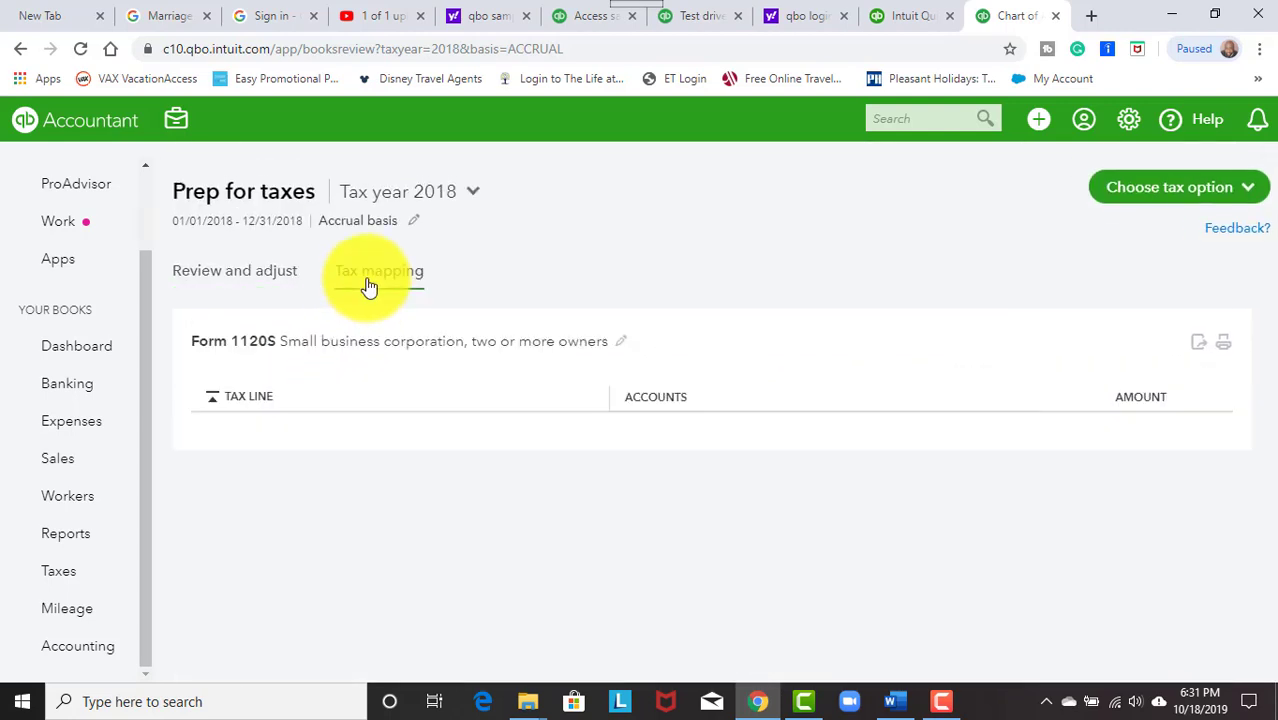
pyautogui.click(380, 270)
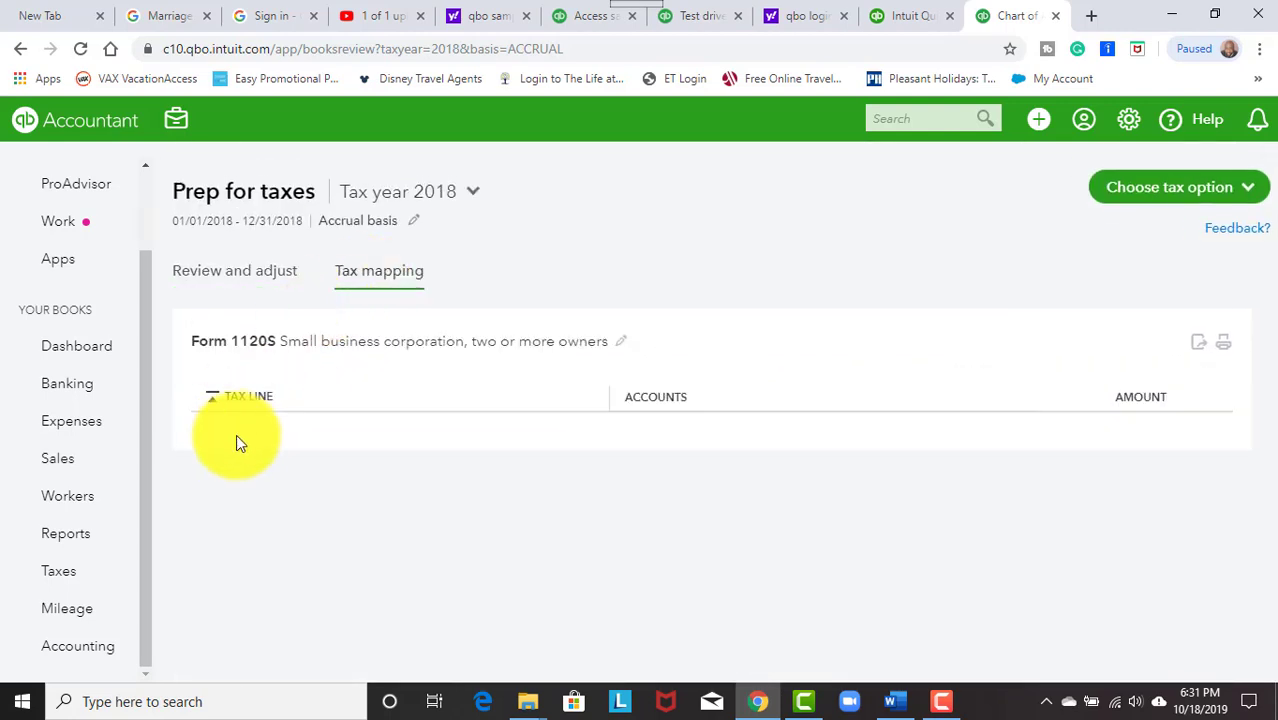
pyautogui.moveTo(238, 414)
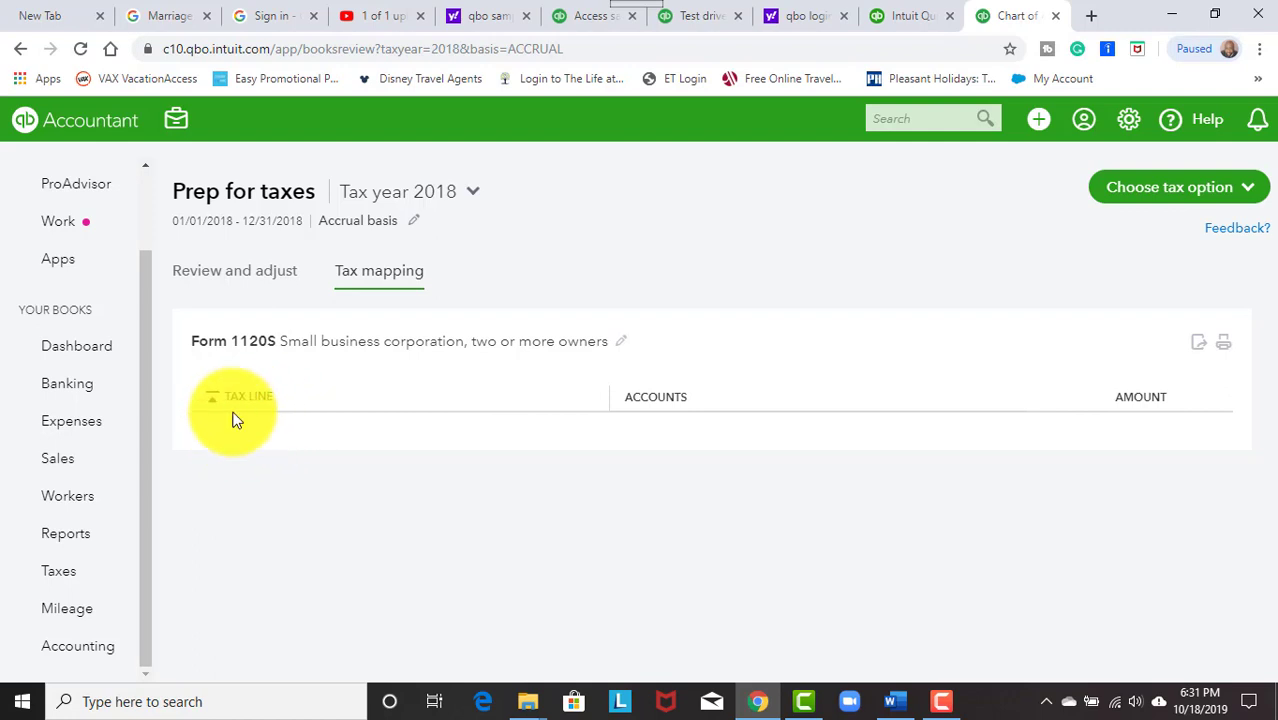
pyautogui.moveTo(648, 438)
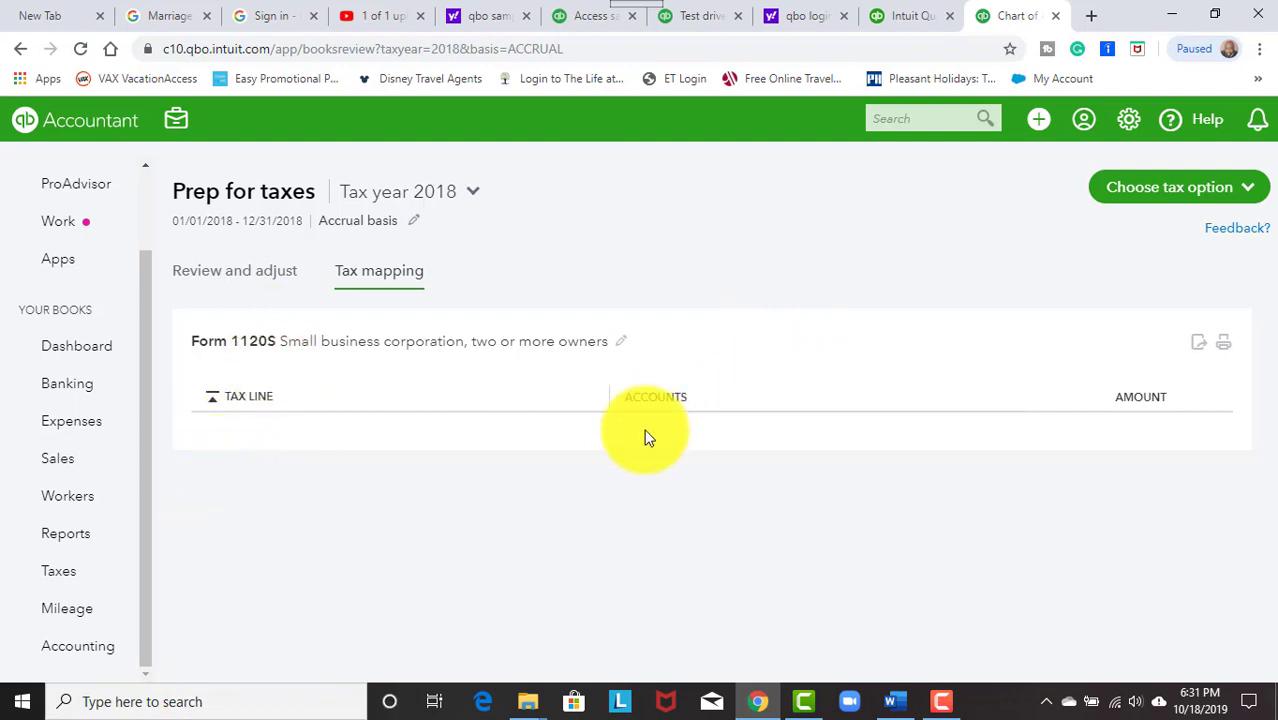
pyautogui.moveTo(1236, 596)
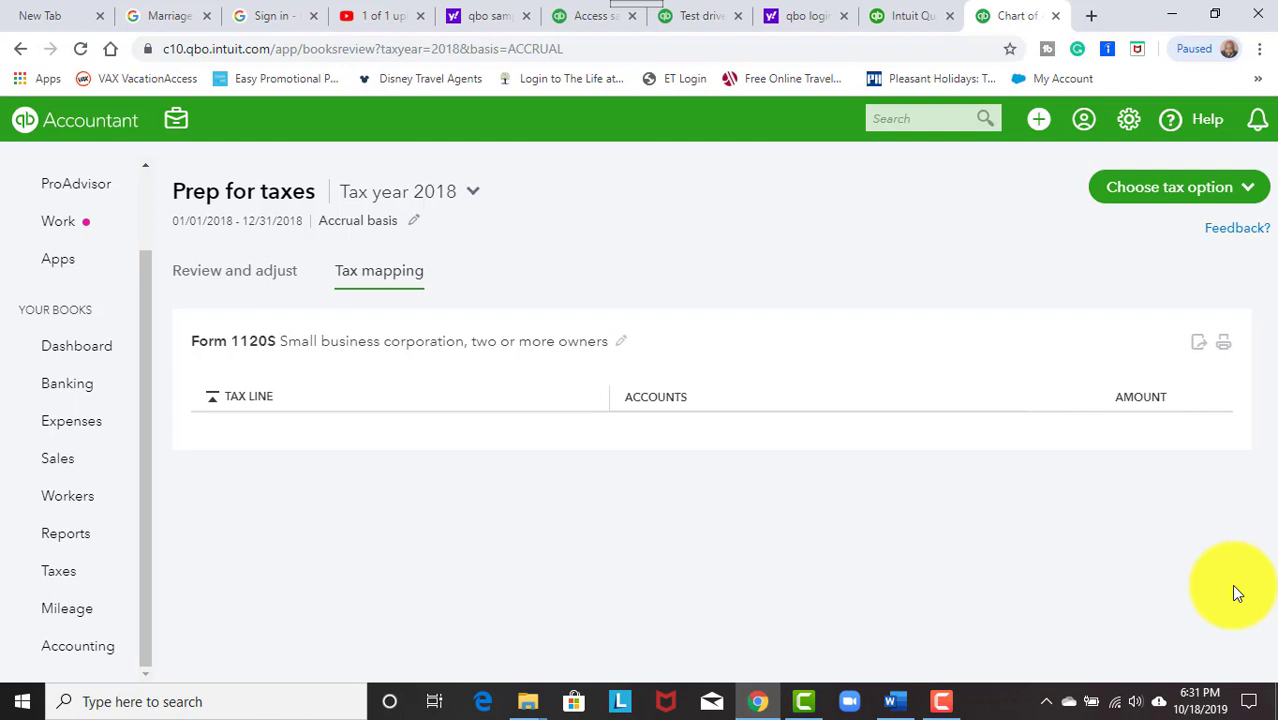
pyautogui.moveTo(276, 352)
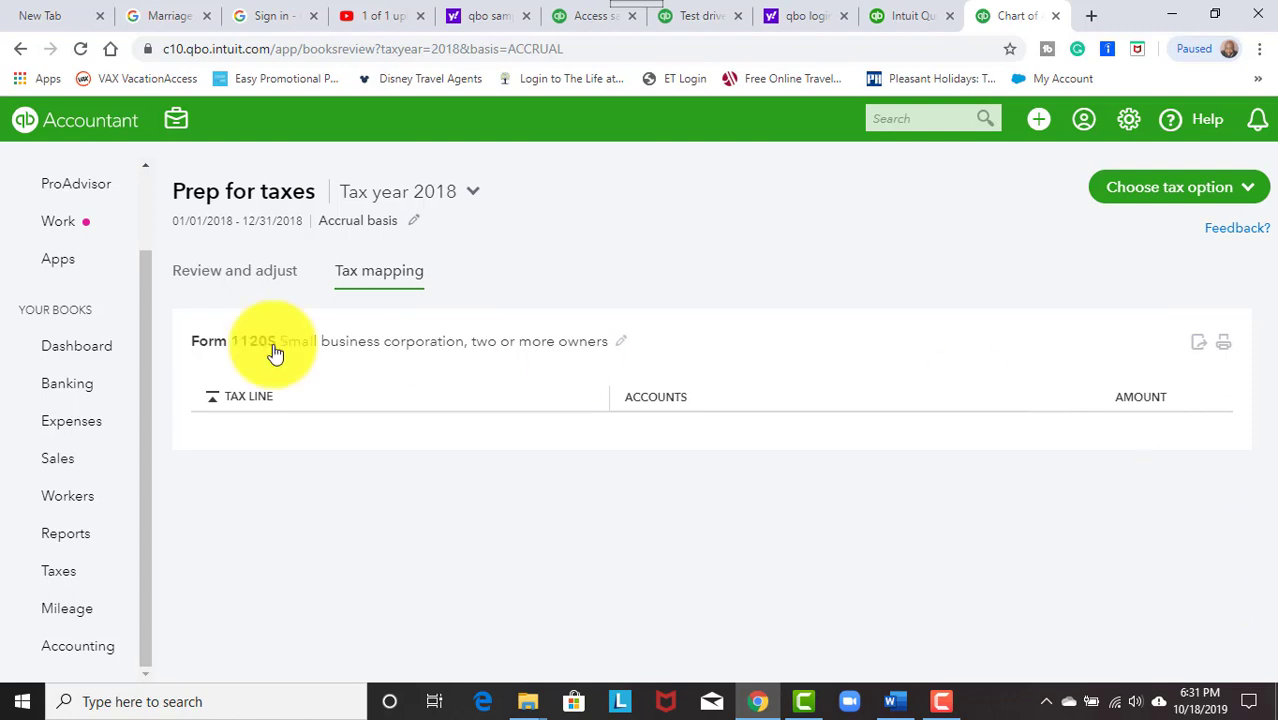
pyautogui.moveTo(244, 278)
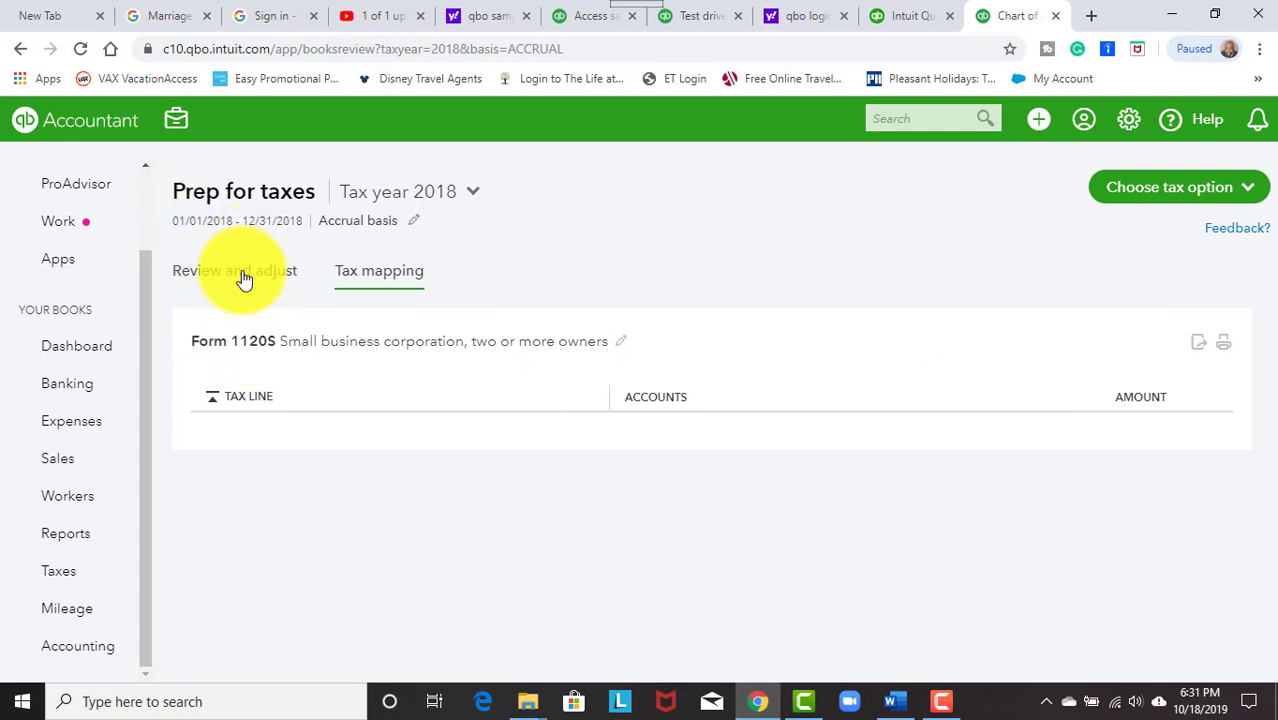
pyautogui.click(234, 270)
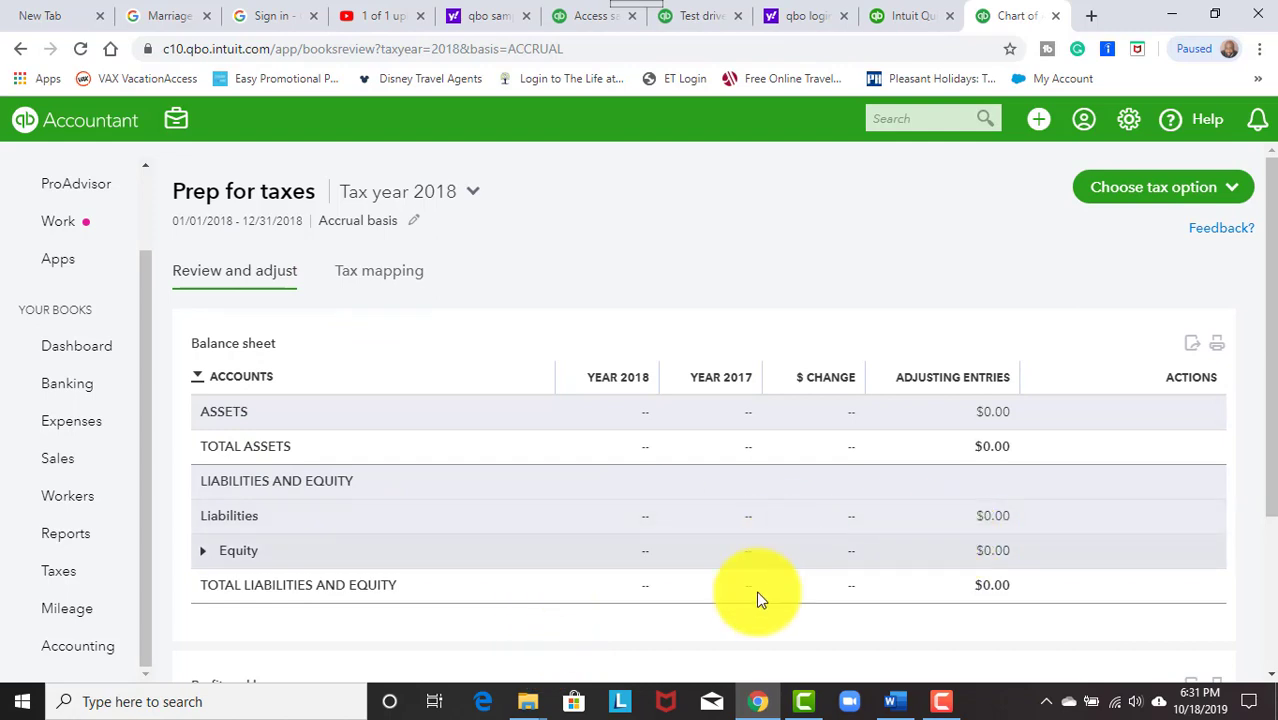
pyautogui.click(380, 270)
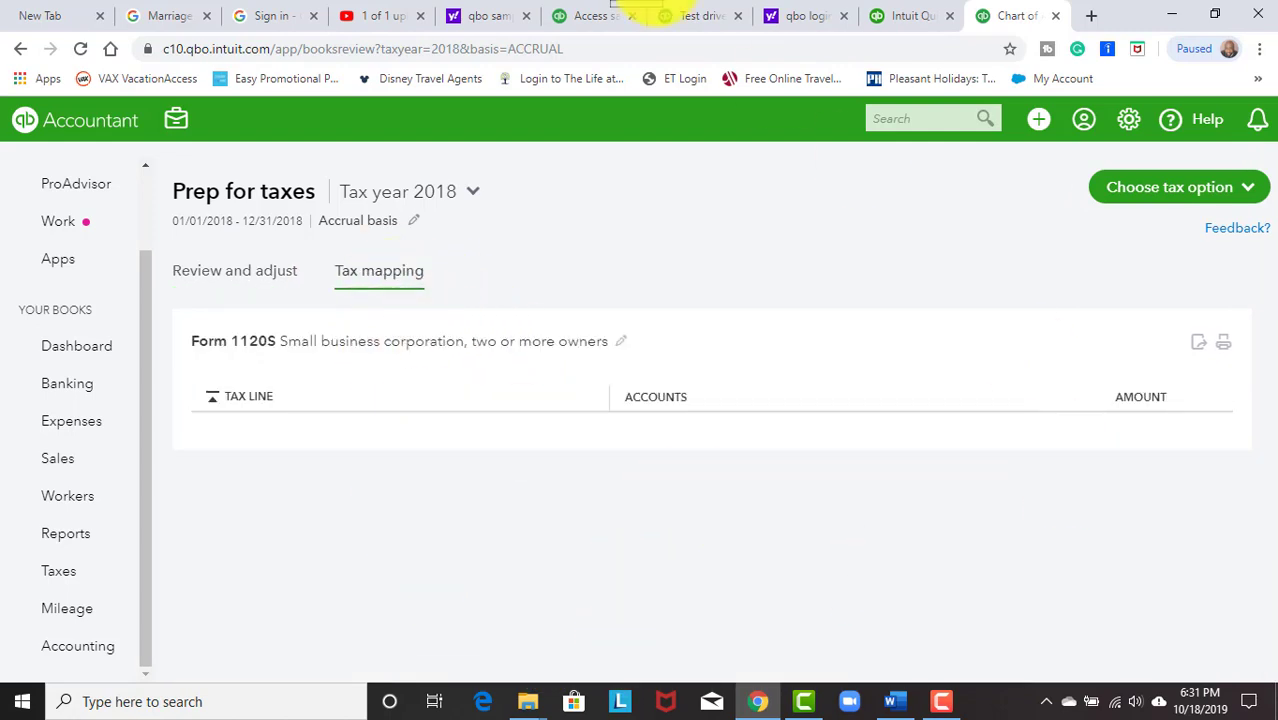
# - Show the Accountant Tools menu over the Prep for taxes page
pyautogui.click(176, 120)
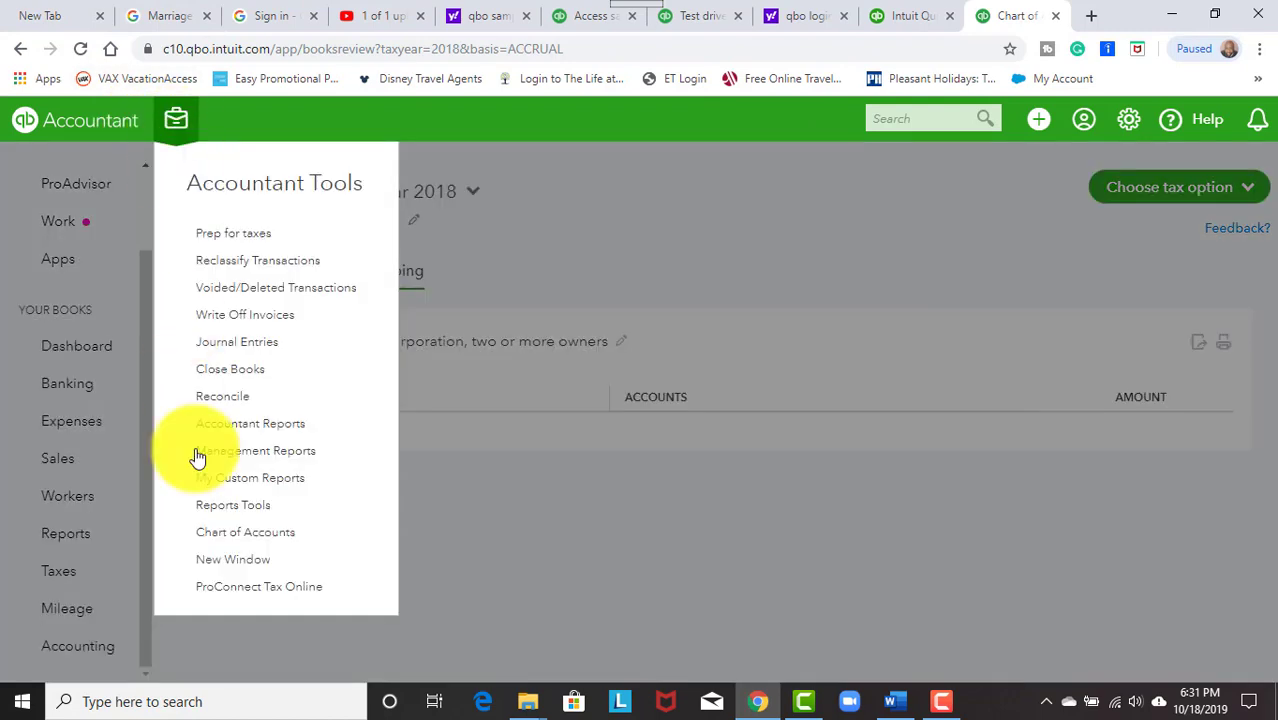
pyautogui.moveTo(232, 596)
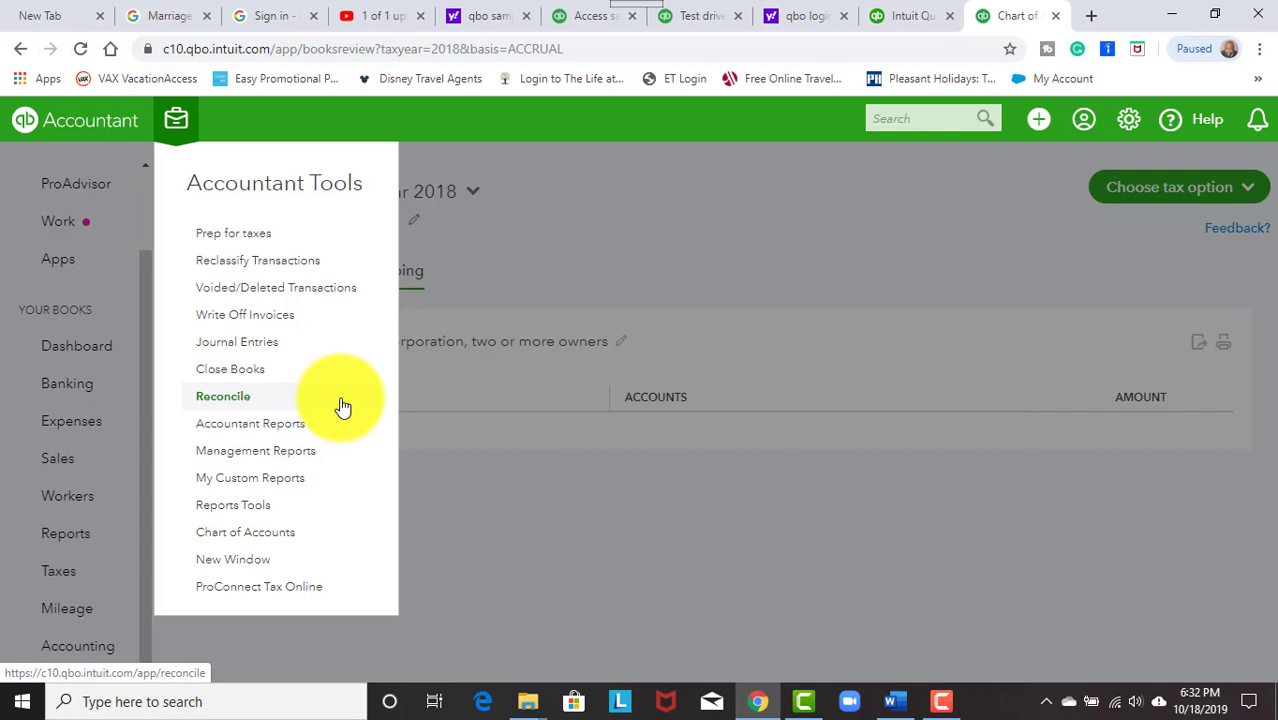
pyautogui.moveTo(372, 420)
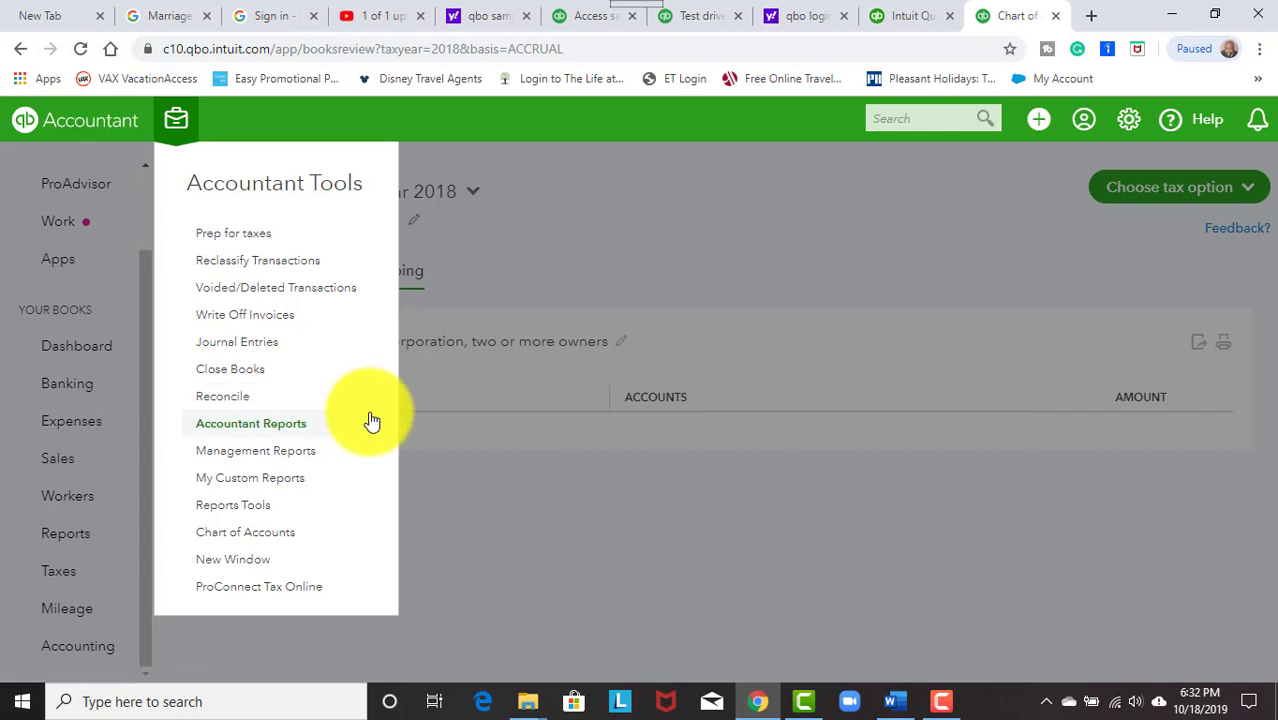